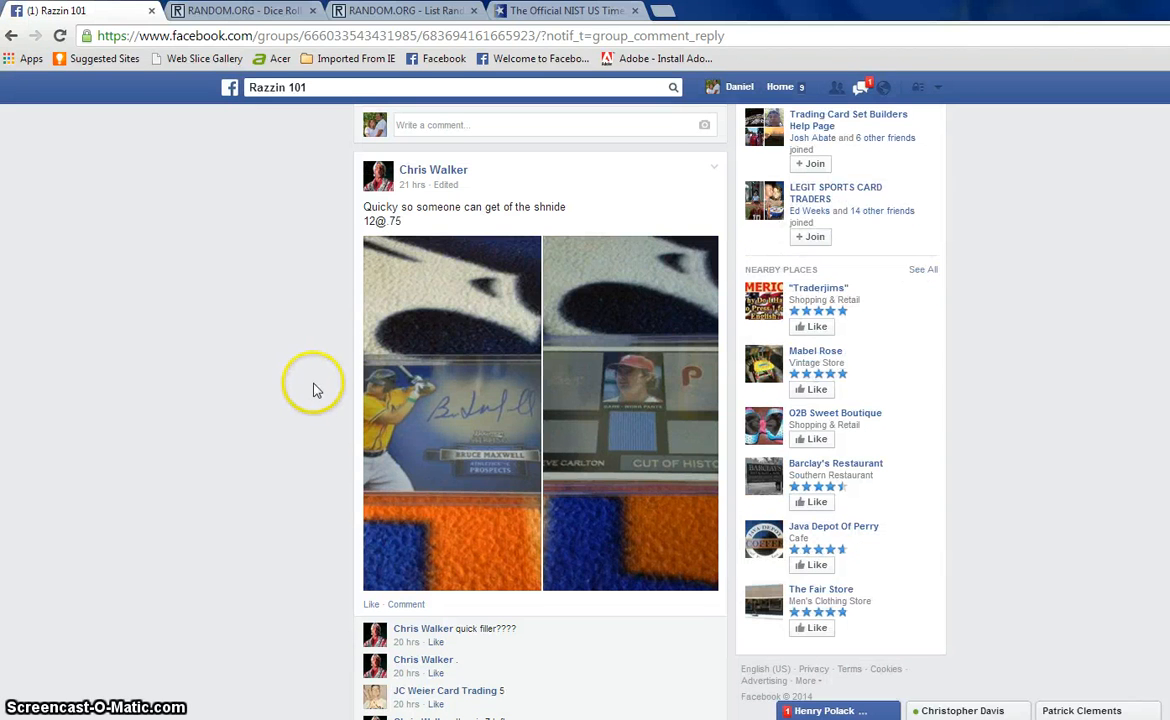
mouse_move(348, 318)
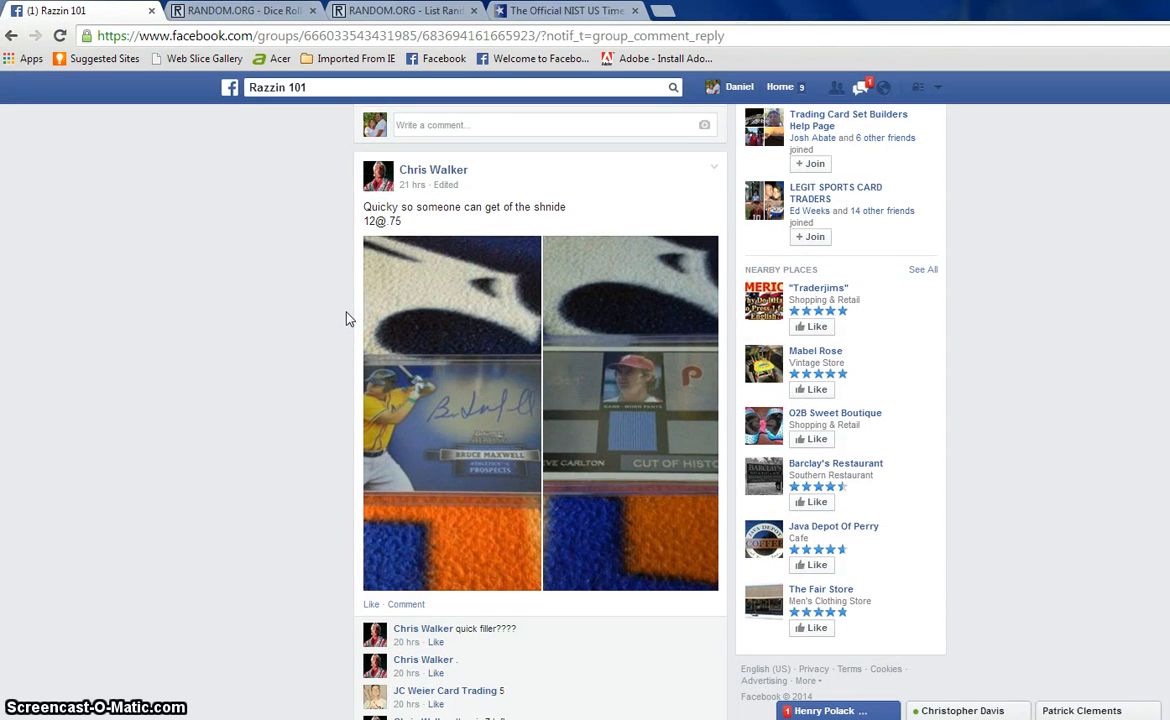
- Scroll the Razzin 101 group post down to the comment listing spots 1-12 for jc and wes
scroll("down", 3)
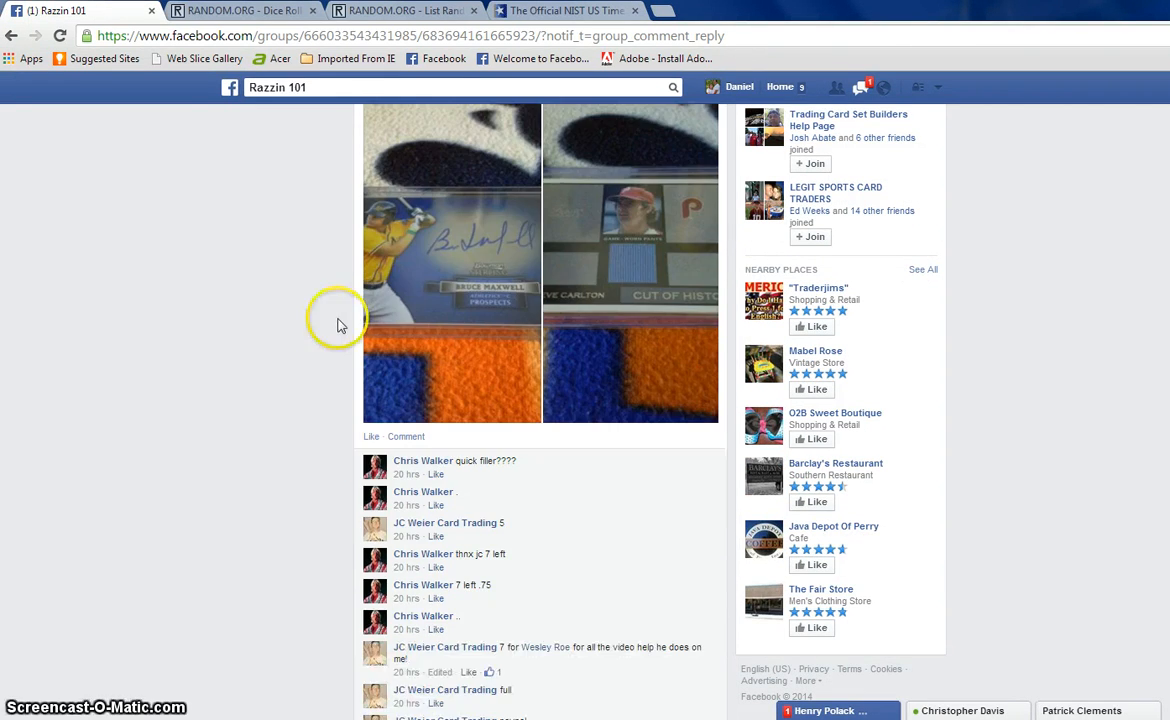
scroll("down", 3)
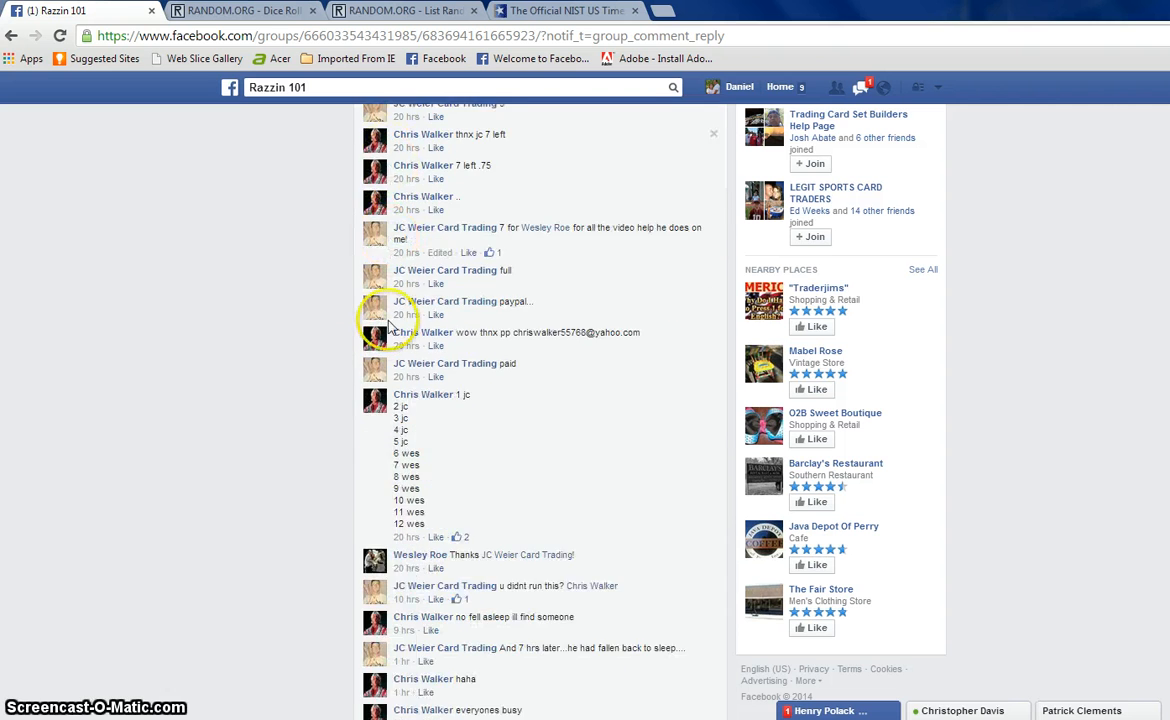
scroll("down", 3)
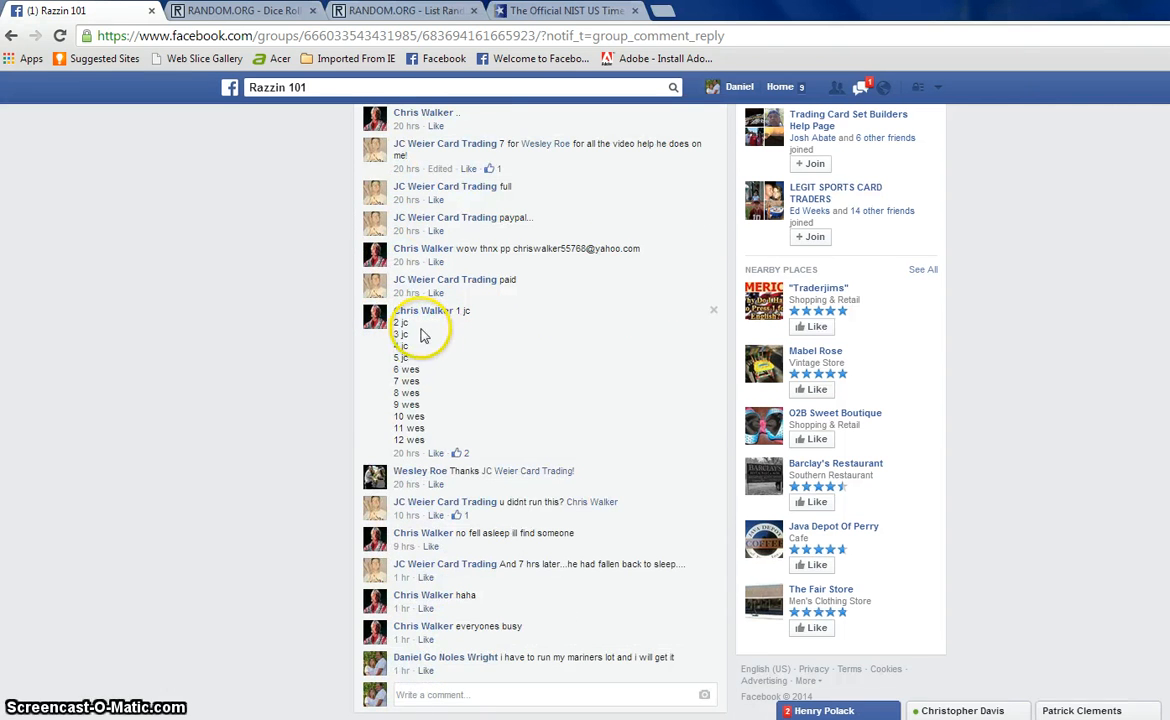
mouse_move(424, 376)
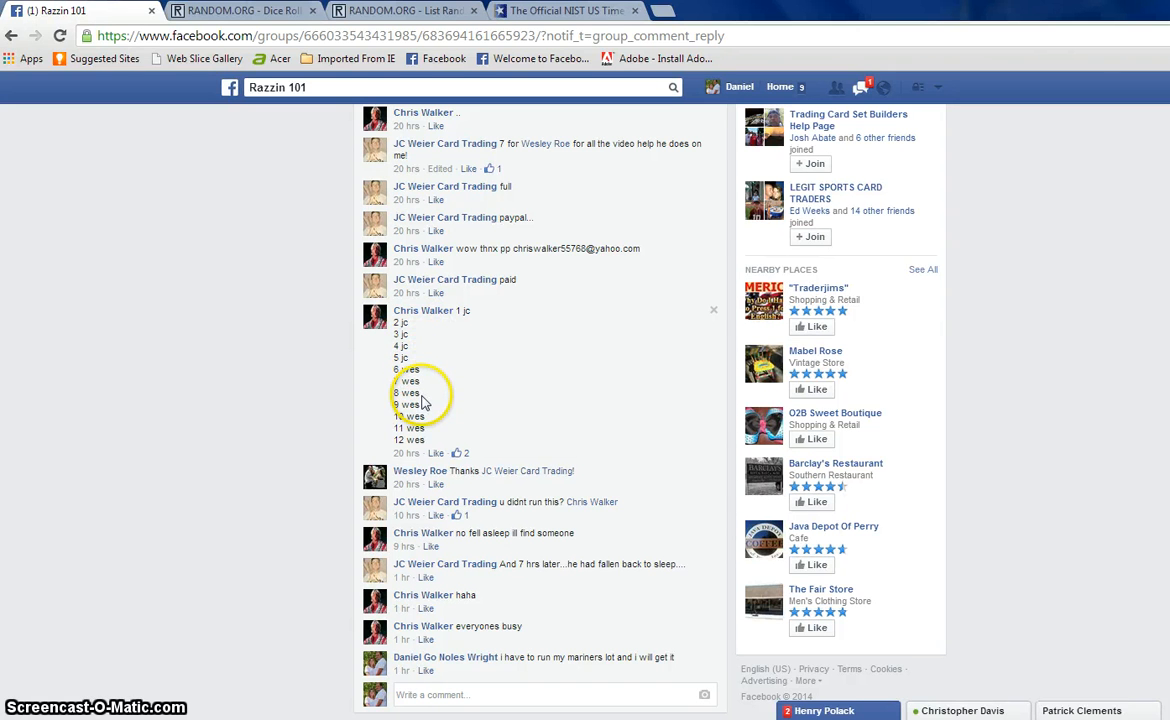
mouse_move(460, 408)
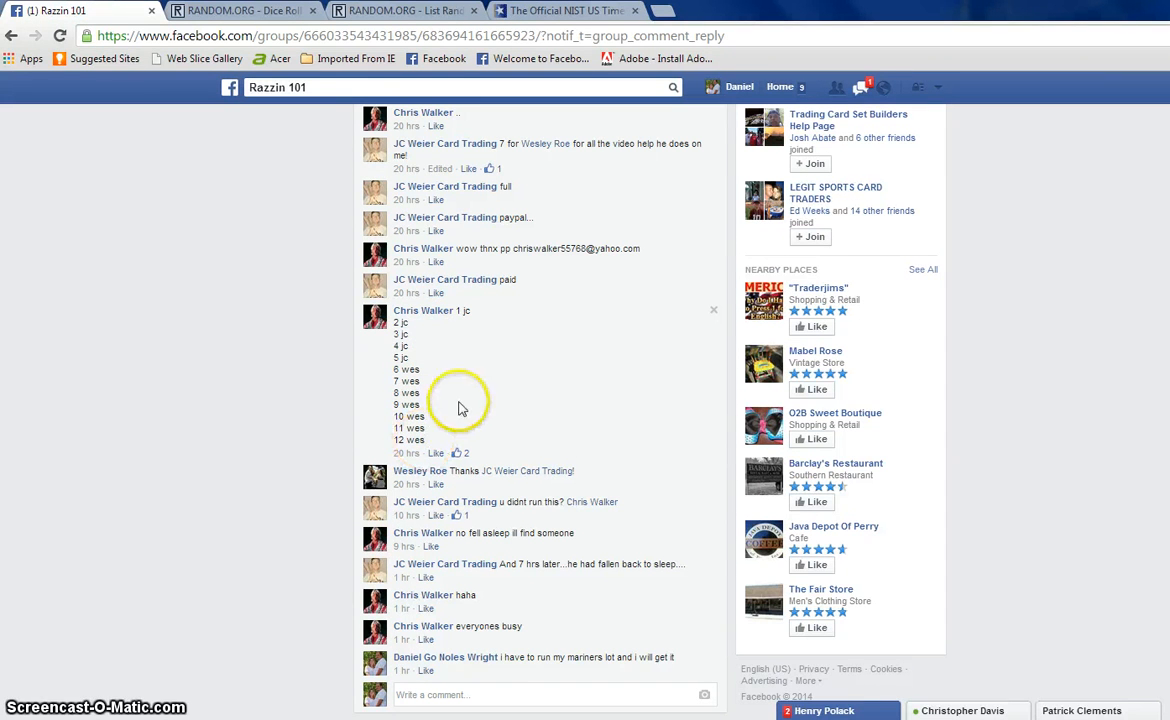
- Copy the twelve-spot list from the comment and post a new 'live' comment on the post
left_click_drag(396, 322, 410, 440)
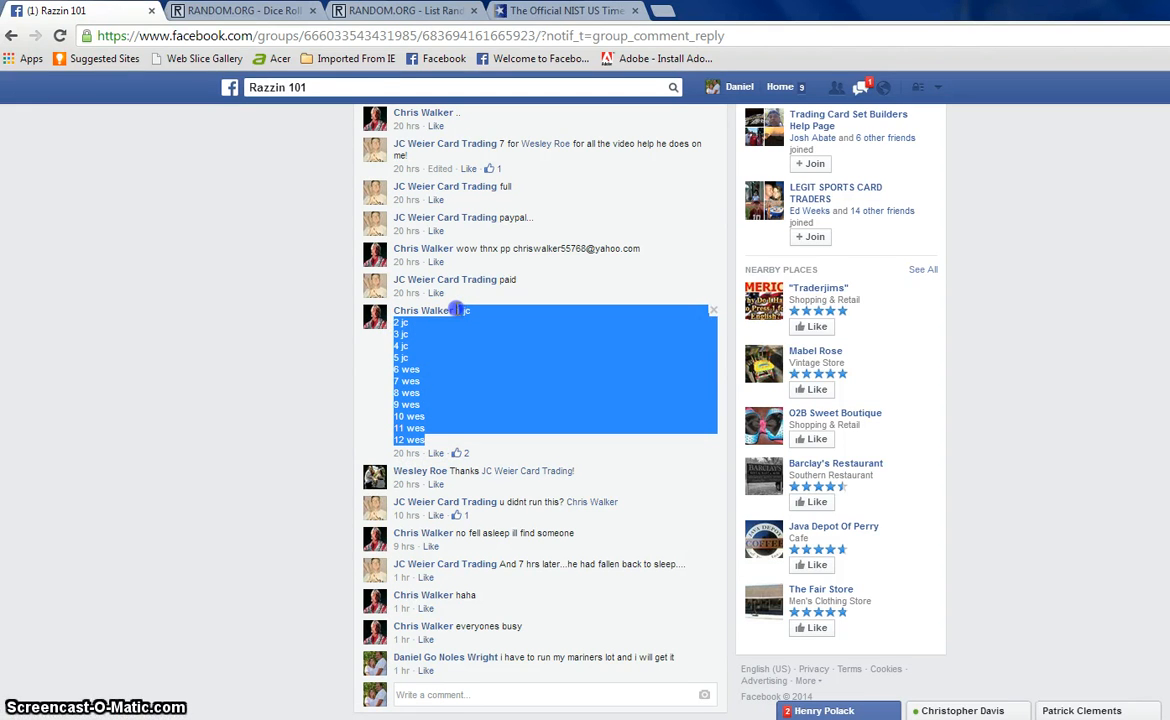
right_click(432, 436)
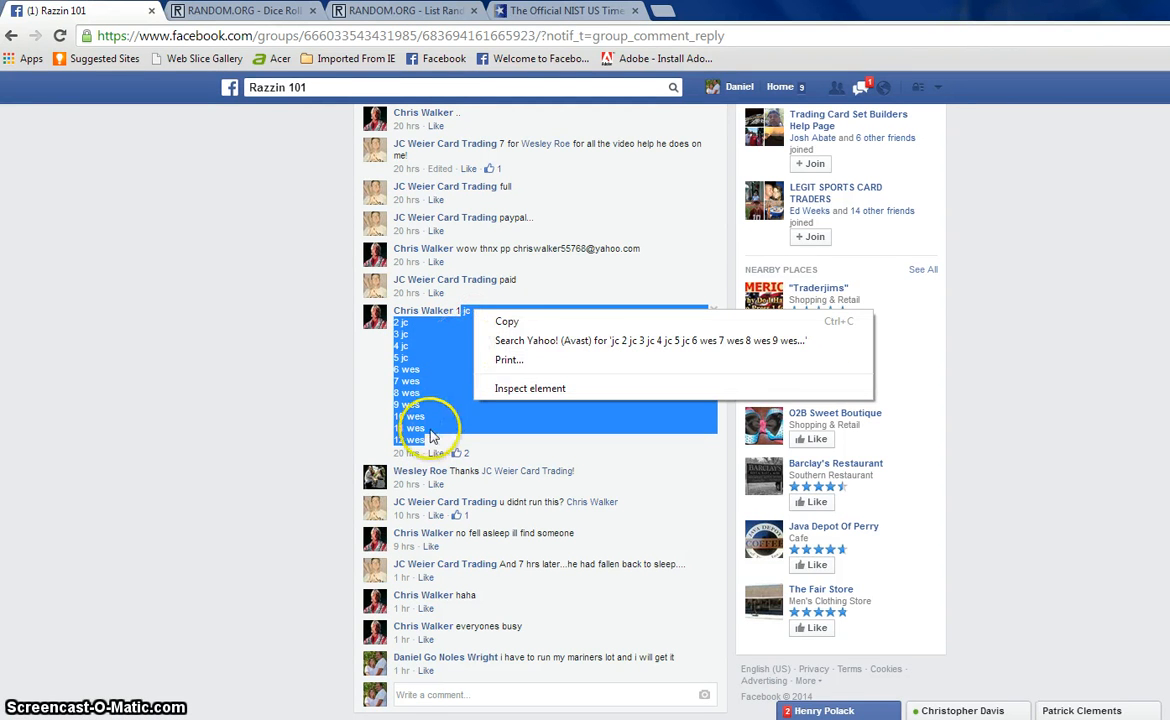
left_click(458, 316)
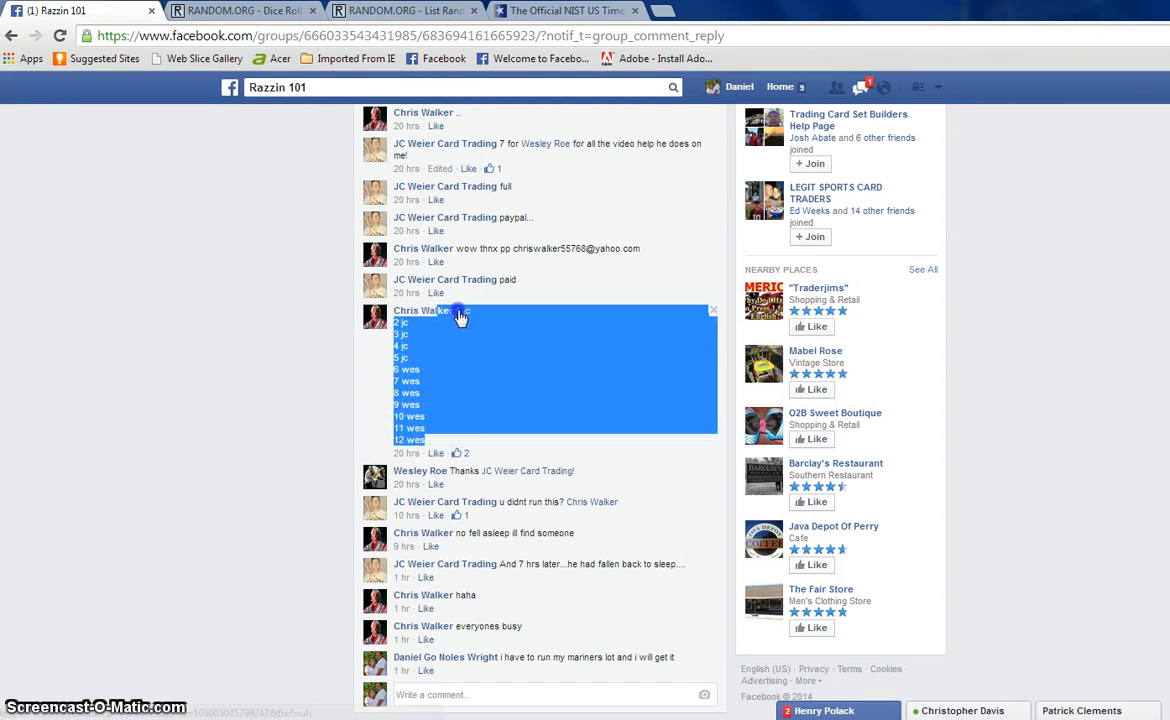
right_click(460, 316)
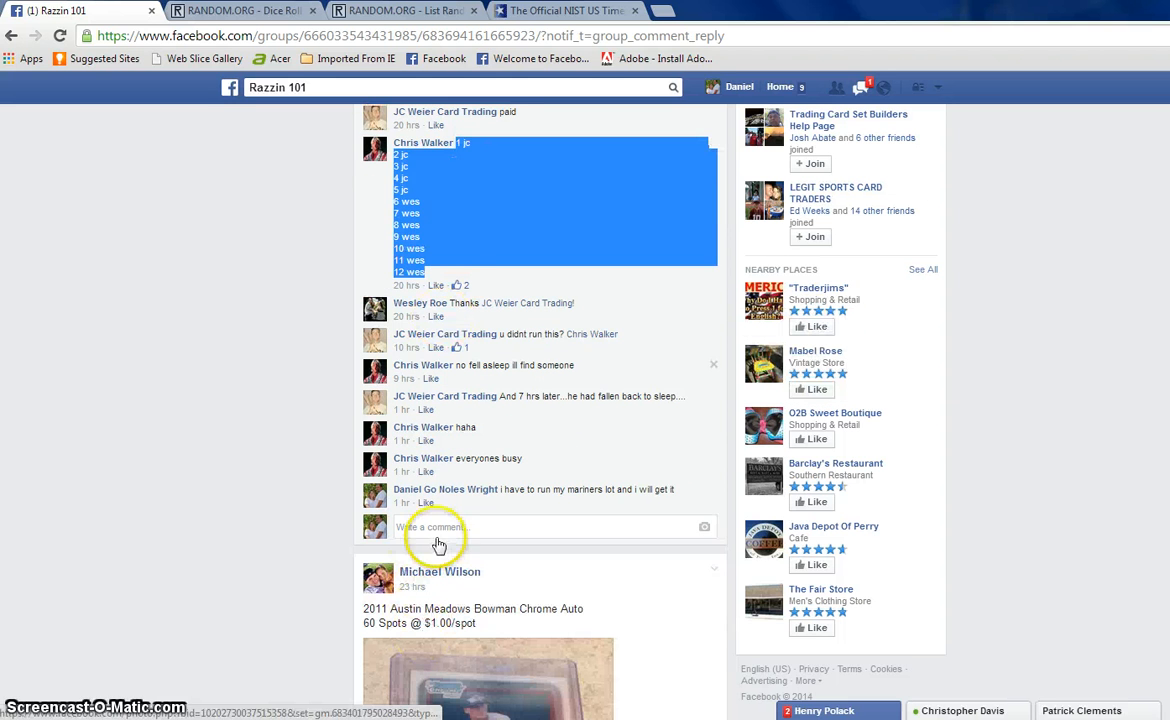
left_click(440, 528)
type("live")
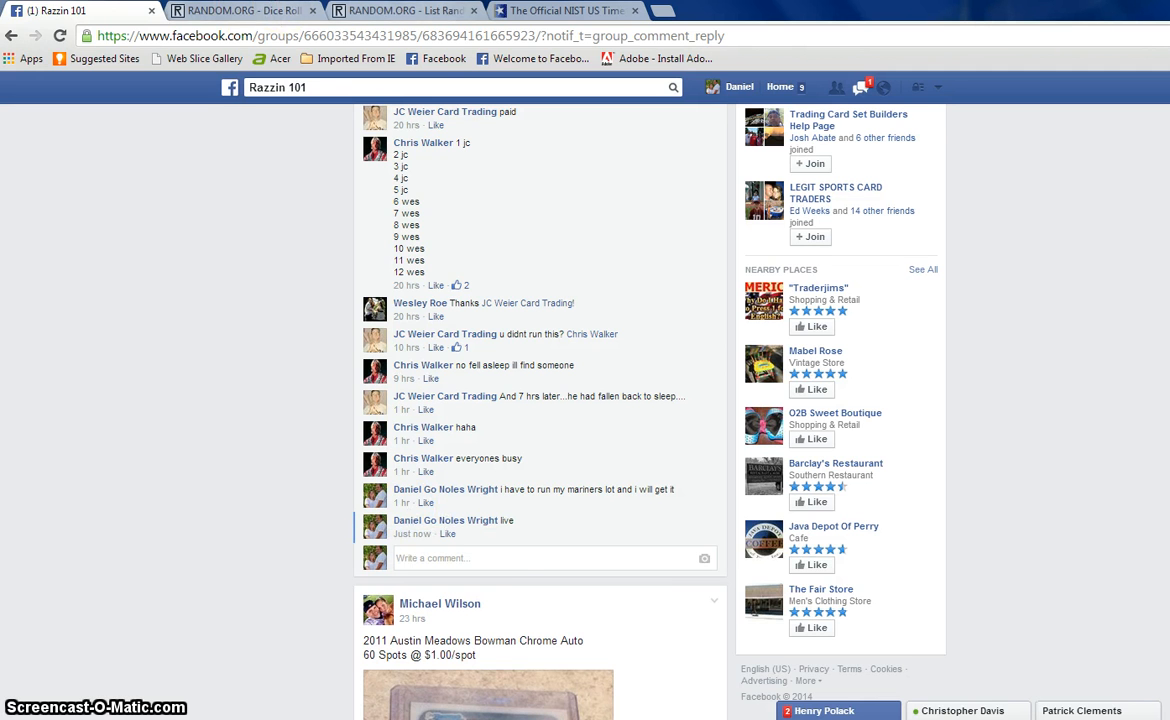
- Check the official time on time.gov and move to the RANDOM.ORG List Randomizer box
left_click(564, 12)
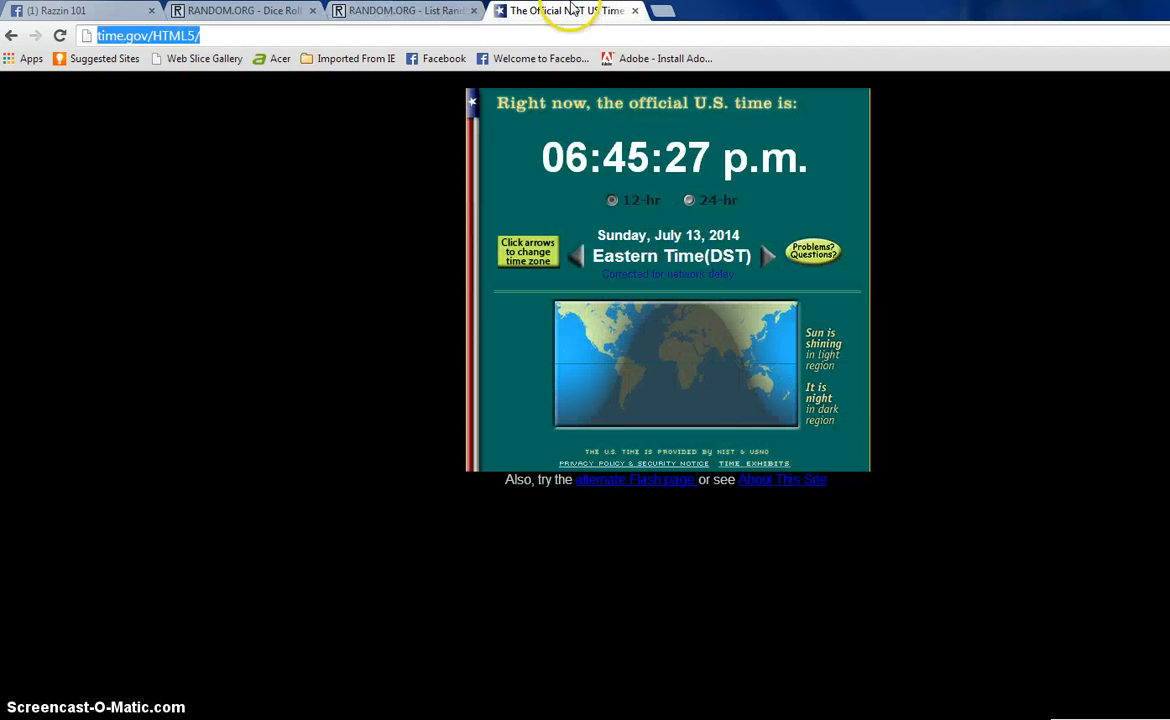
left_click(400, 10)
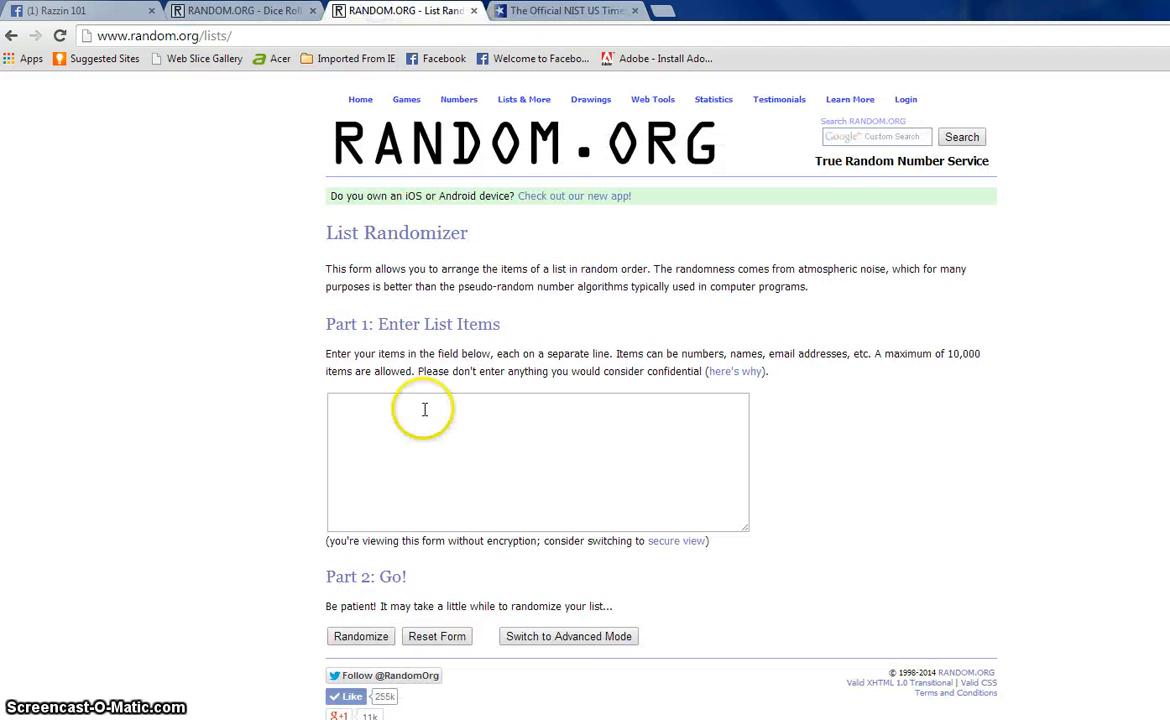
right_click(424, 408)
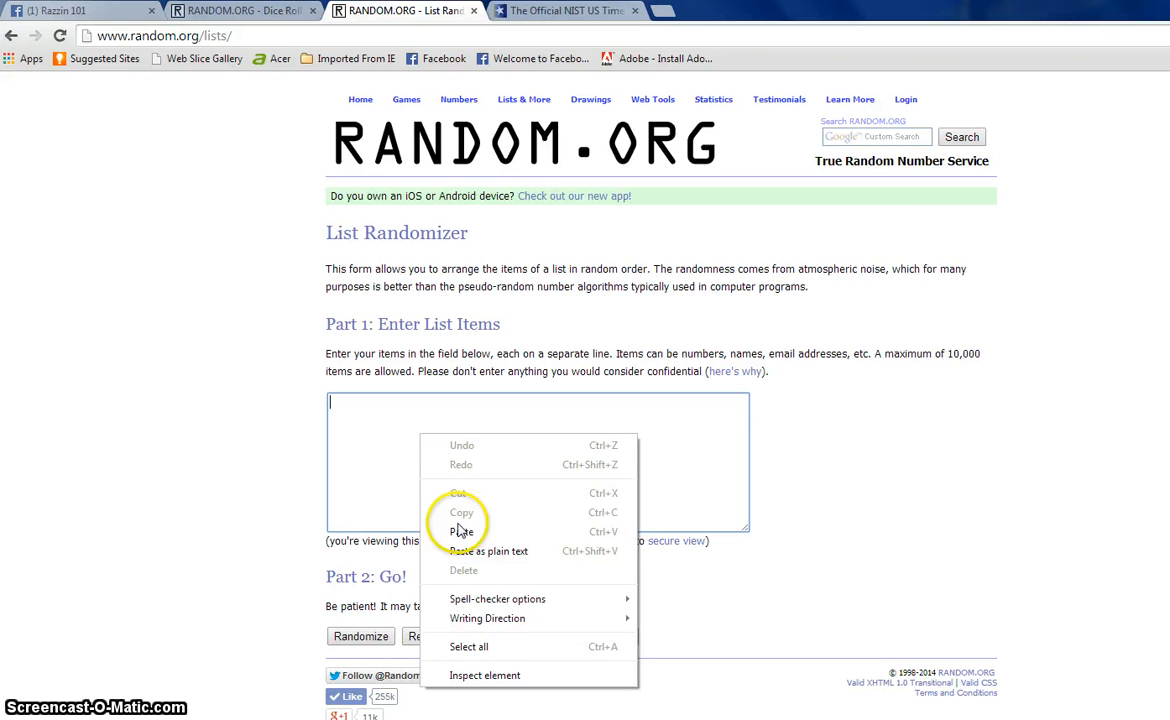
- Paste the spot list into the List Randomizer and roll two dice (4 and 6) in the Dice Roller
left_click(244, 12)
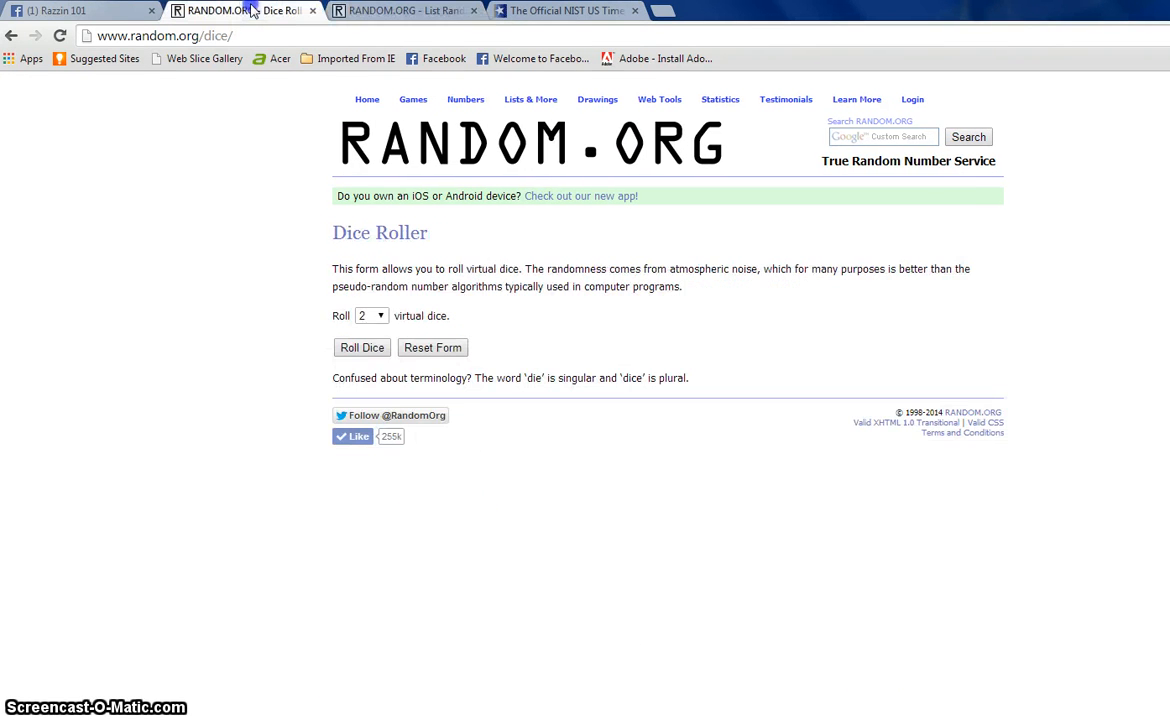
left_click(360, 348)
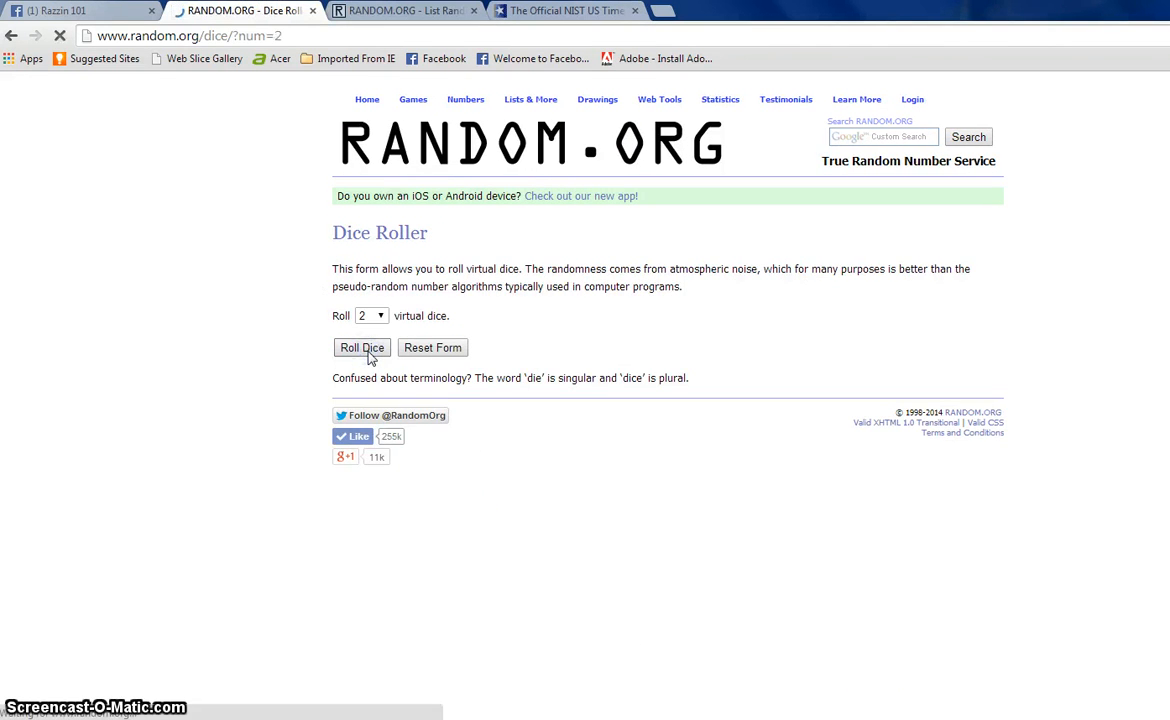
left_click(360, 348)
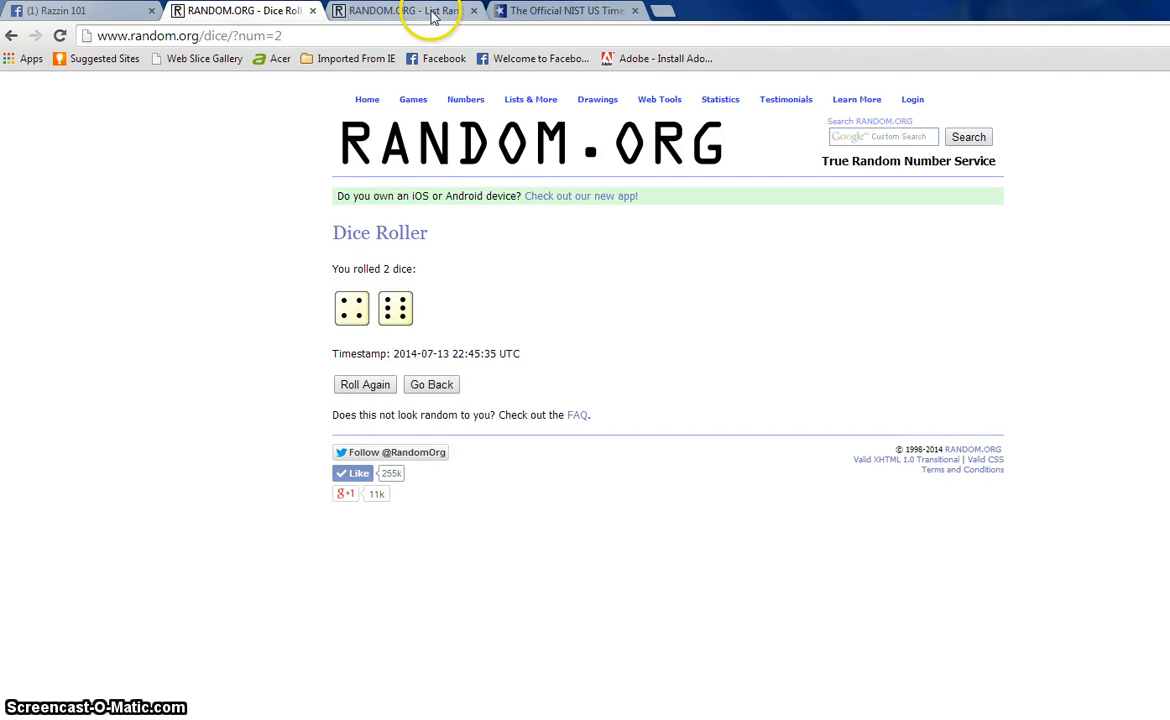
left_click(400, 12)
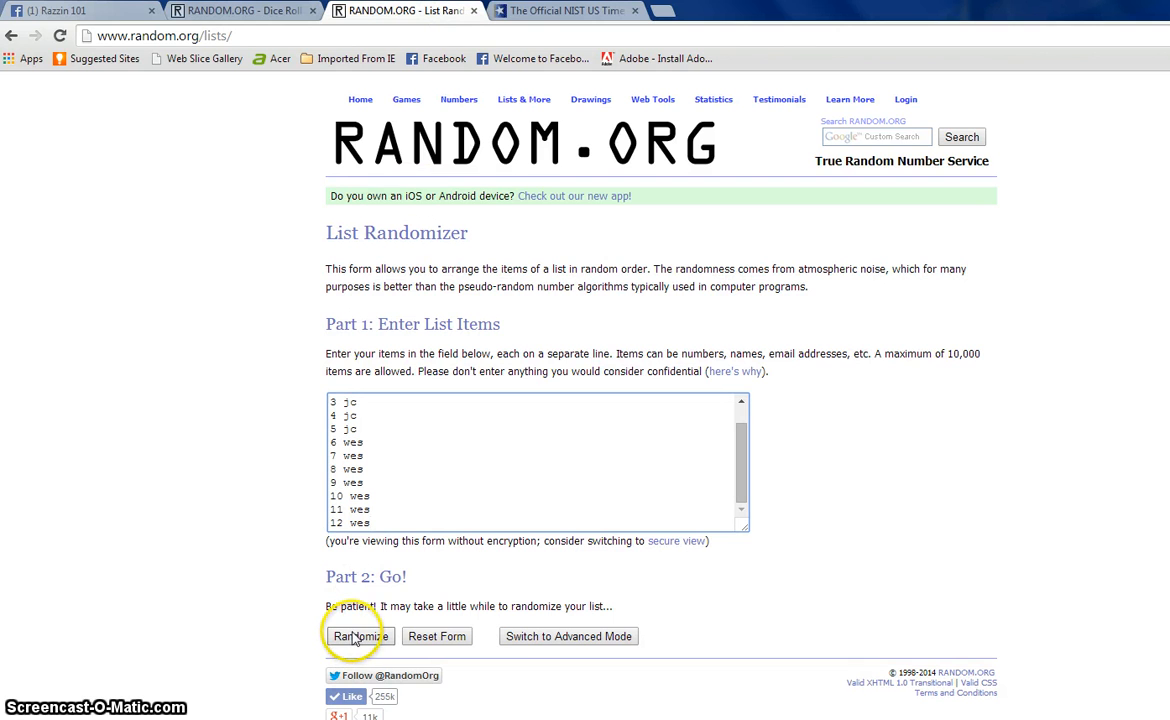
- Shuffle the 12-spot list repeatedly with Again! up to 11 randomizations, 12 wes on top
left_click(358, 636)
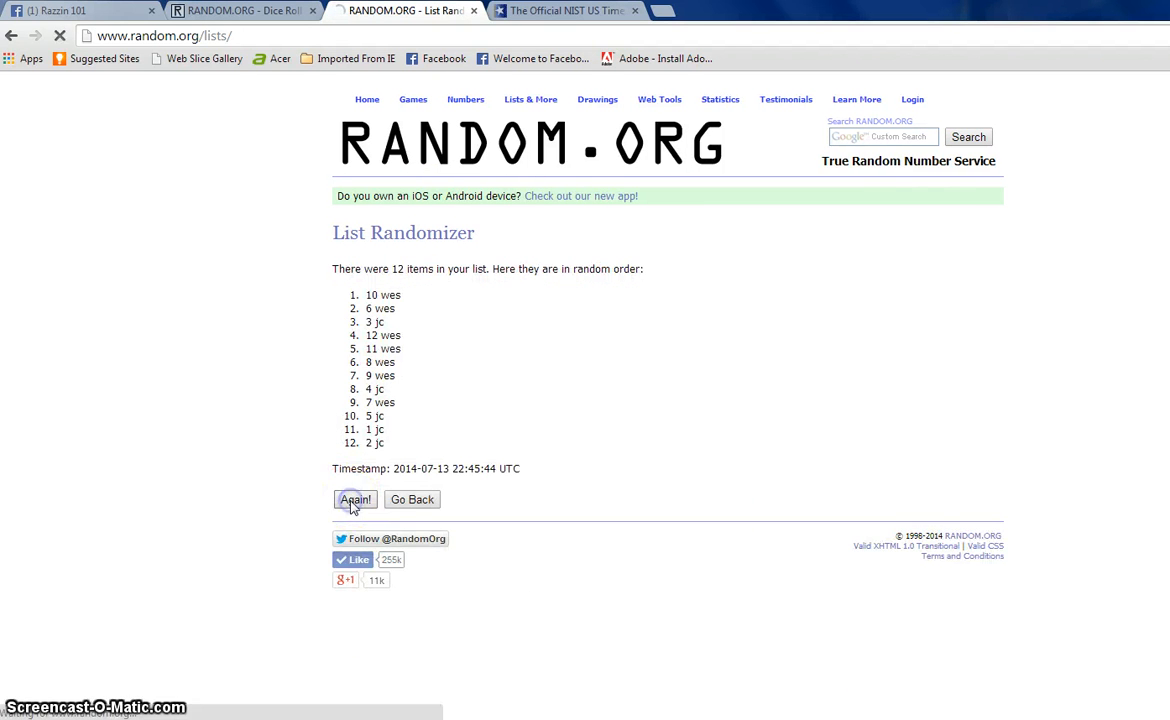
left_click(356, 500)
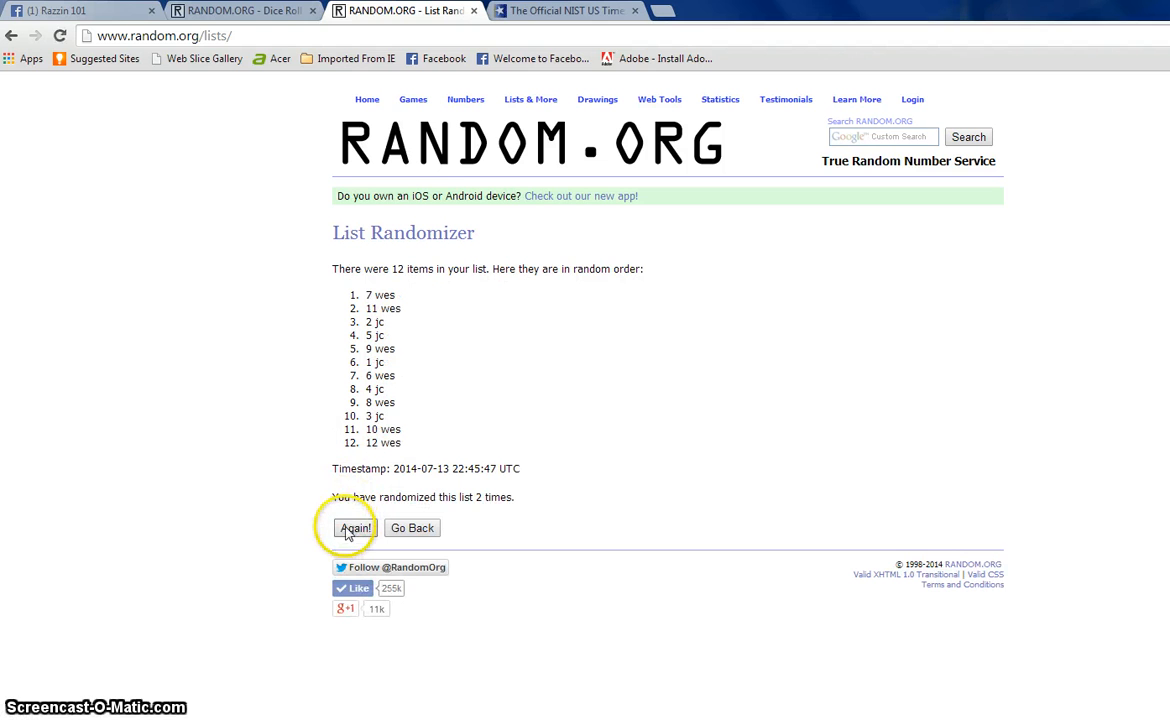
left_click(356, 528)
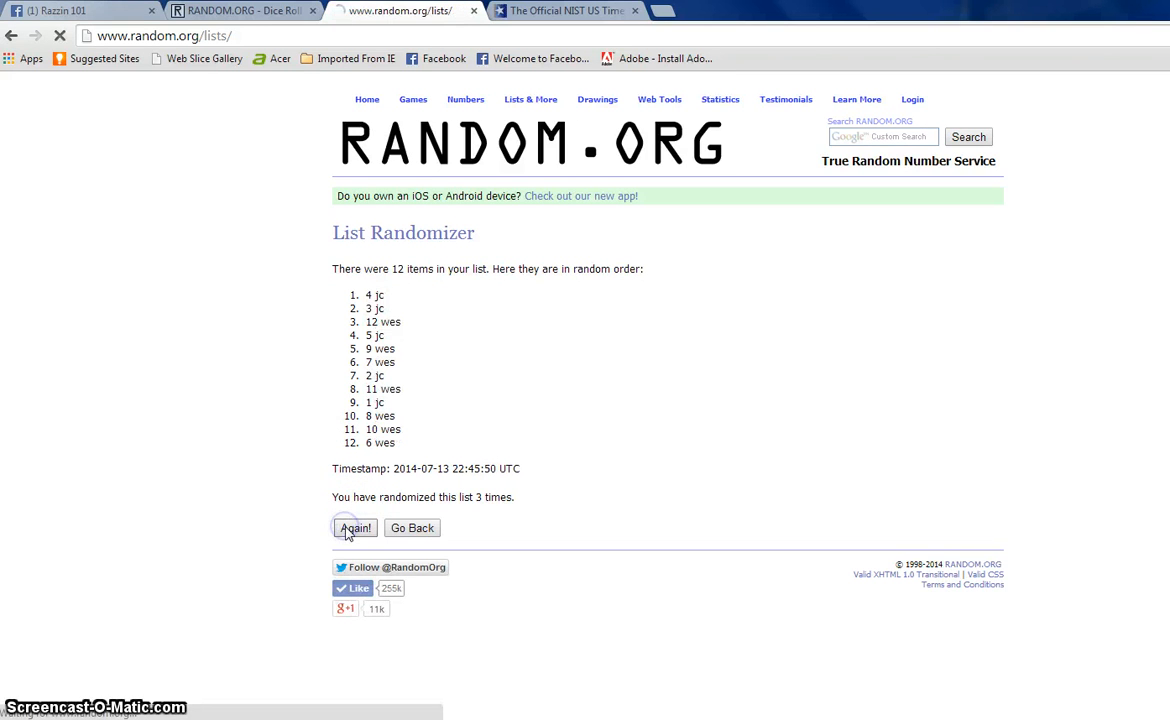
left_click(356, 528)
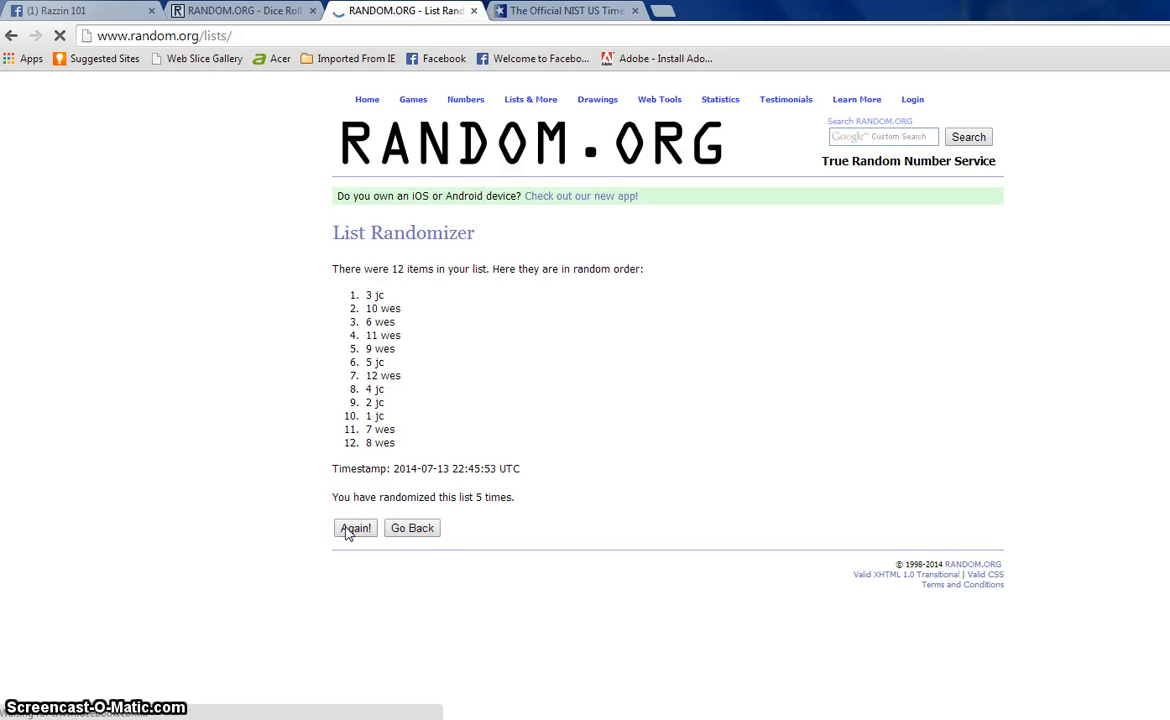
left_click(356, 528)
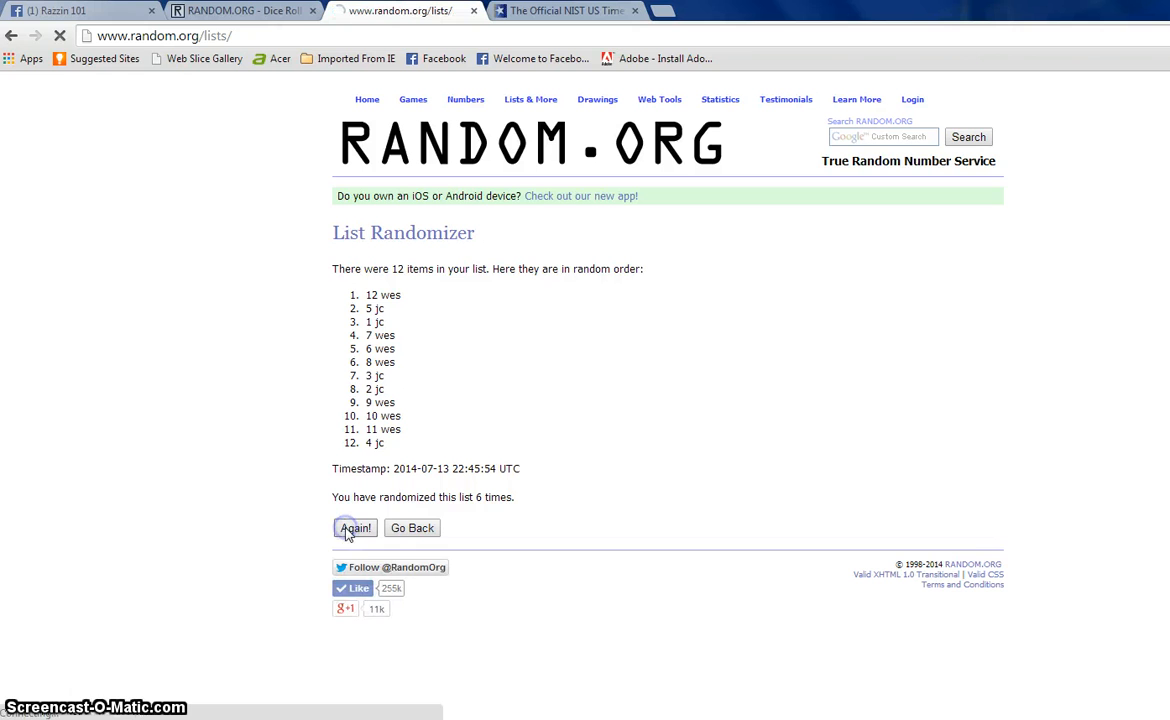
left_click(356, 528)
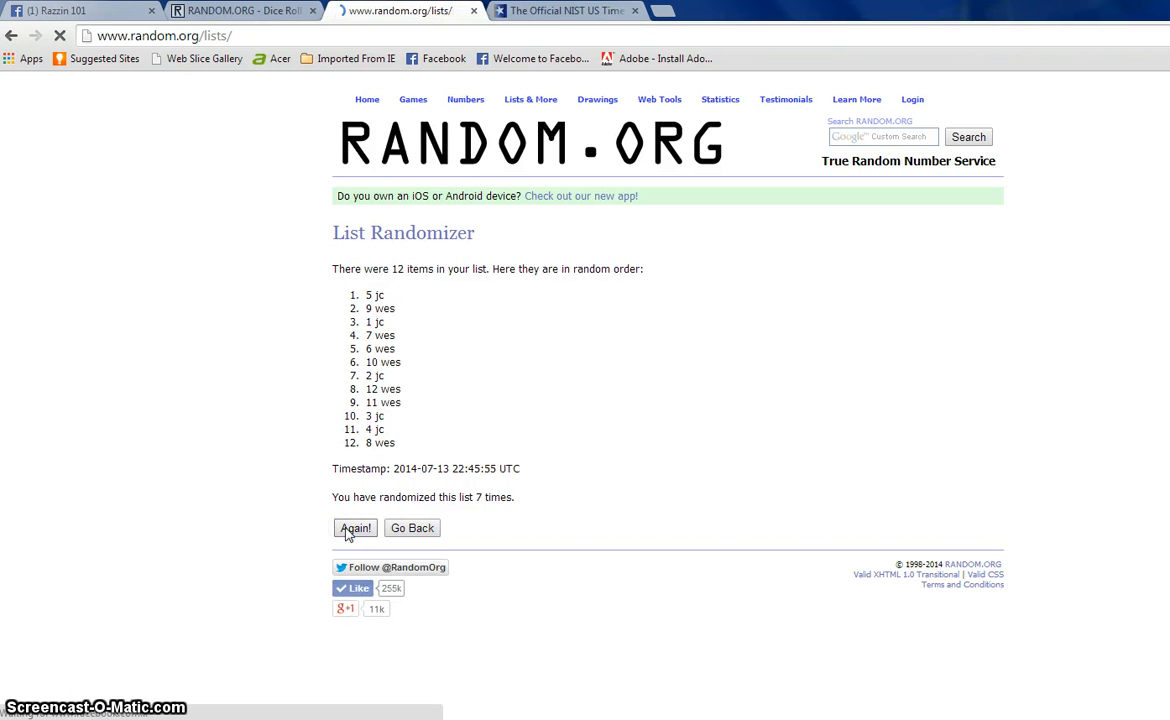
left_click(356, 528)
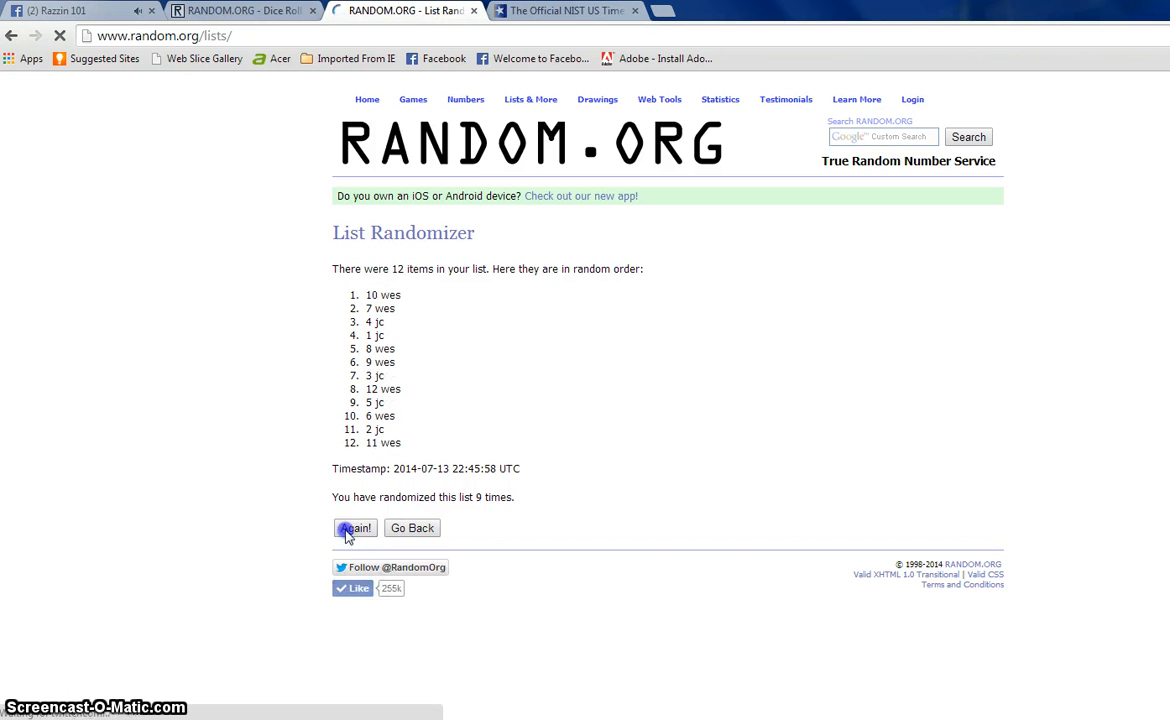
left_click(356, 528)
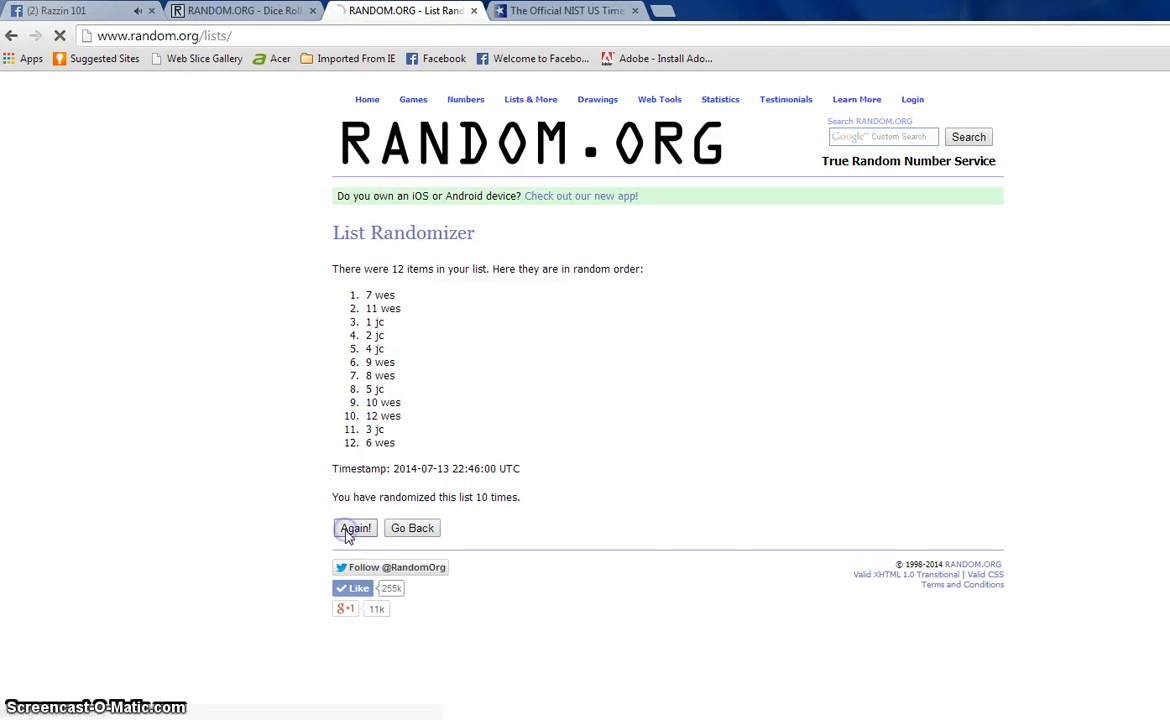
left_click(356, 528)
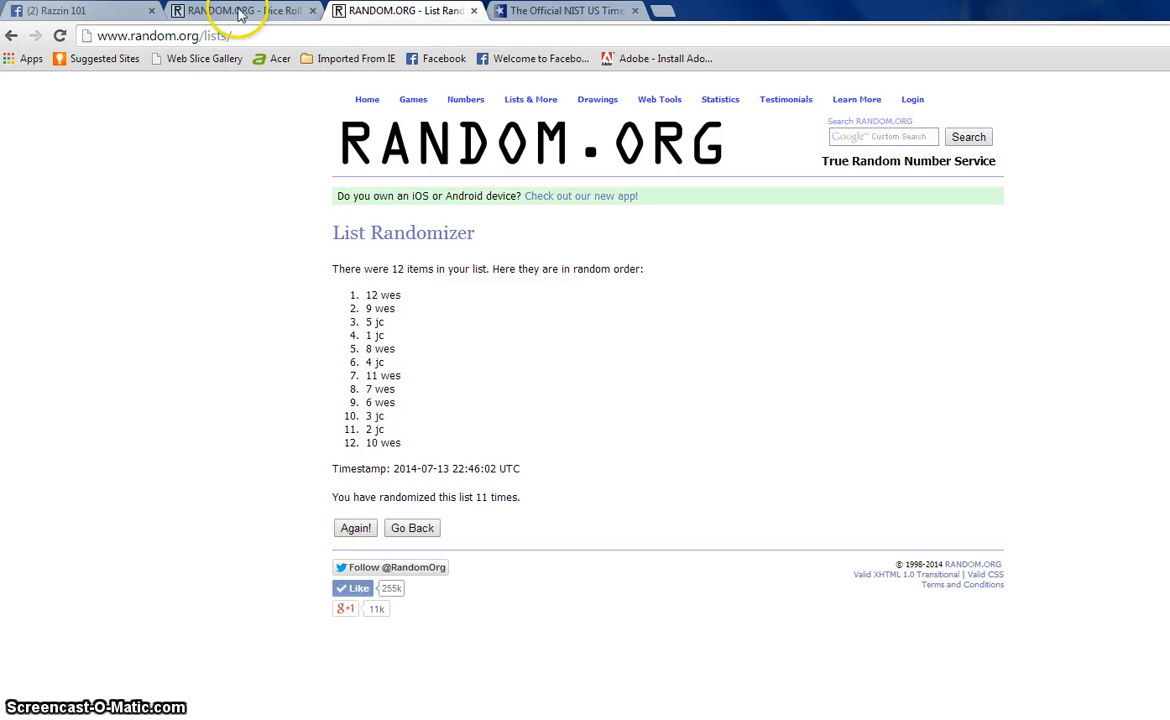
left_click(240, 12)
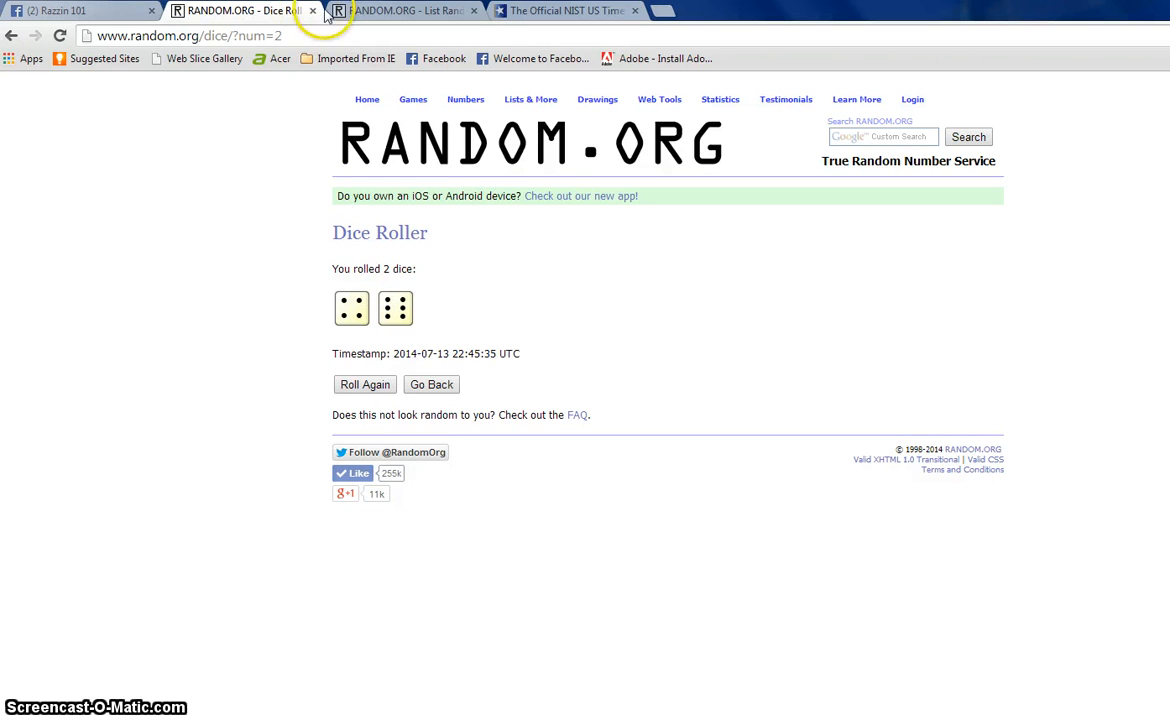
left_click(404, 12)
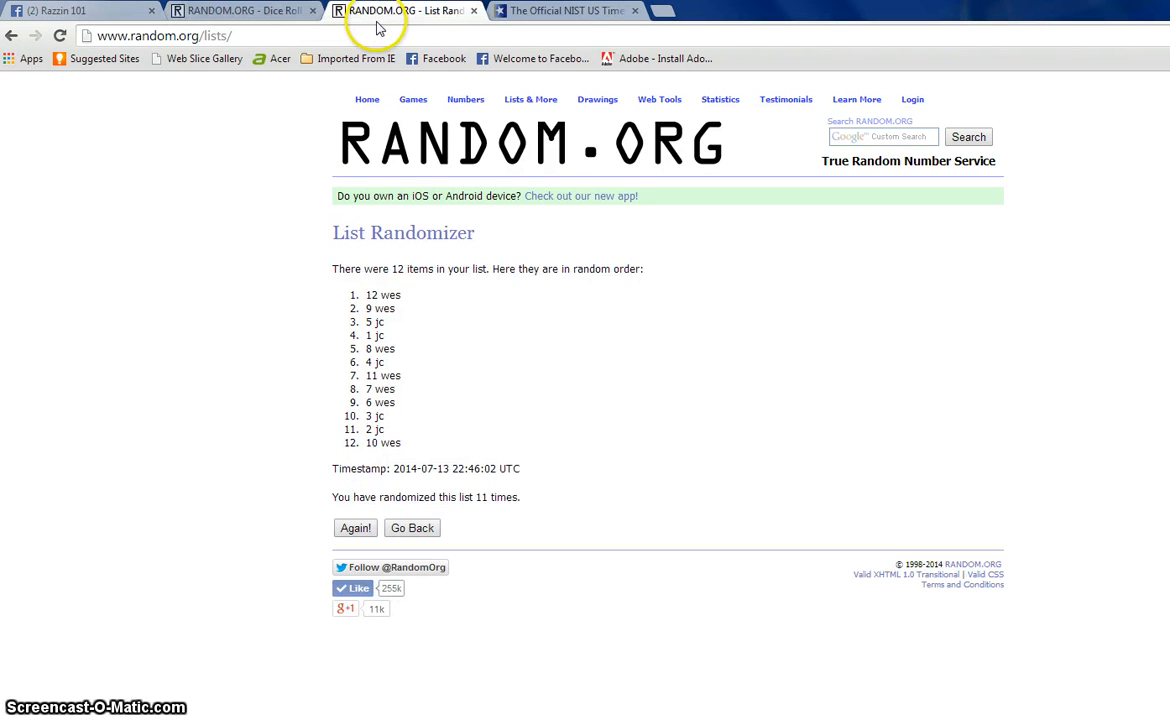
mouse_move(404, 268)
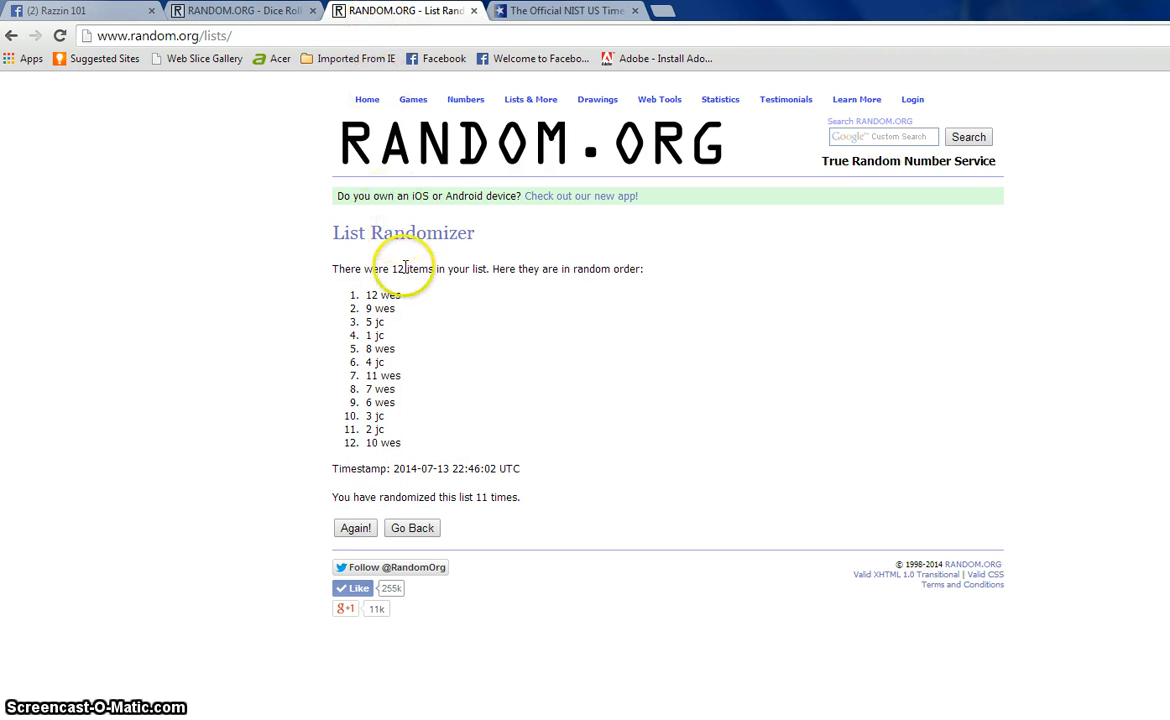
mouse_move(396, 372)
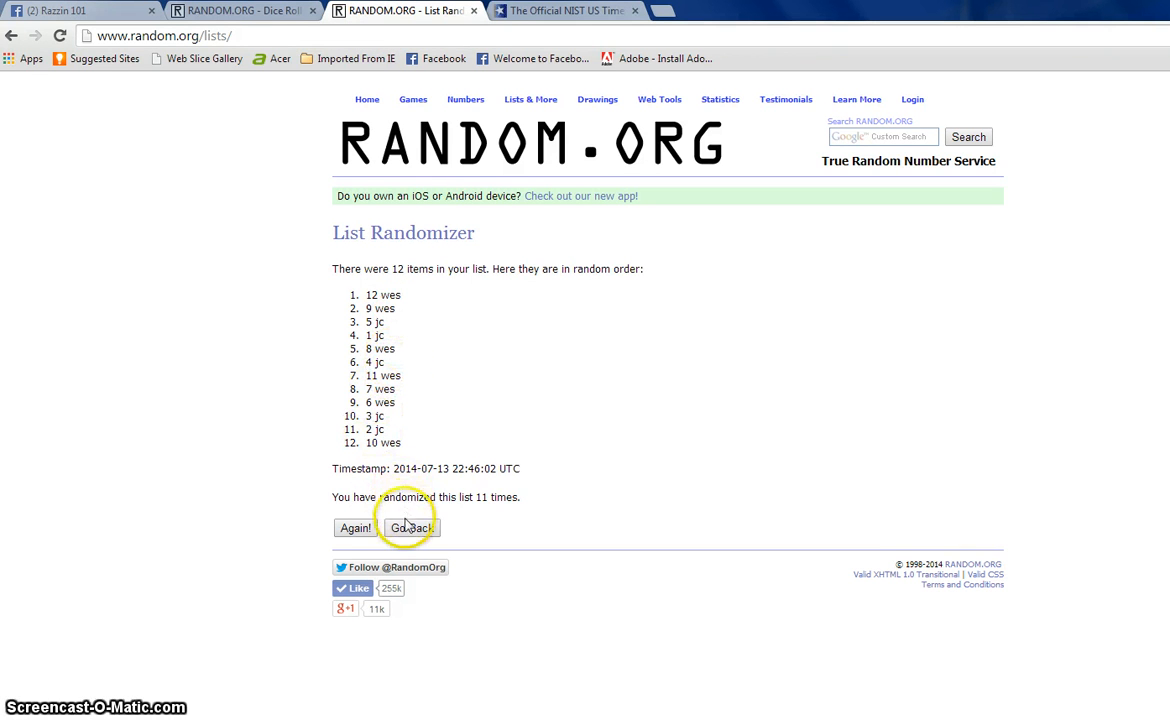
mouse_move(410, 532)
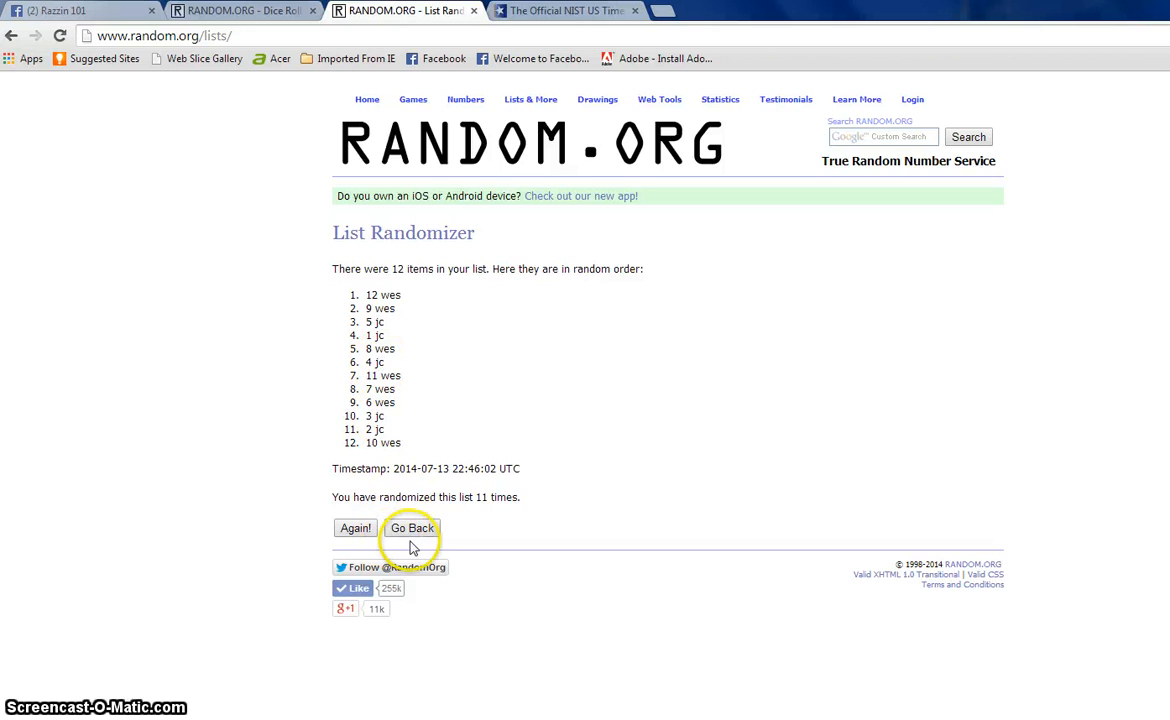
- Go back and resubmit the list form, showing 10 randomizations headed by 3 jc
left_click(356, 528)
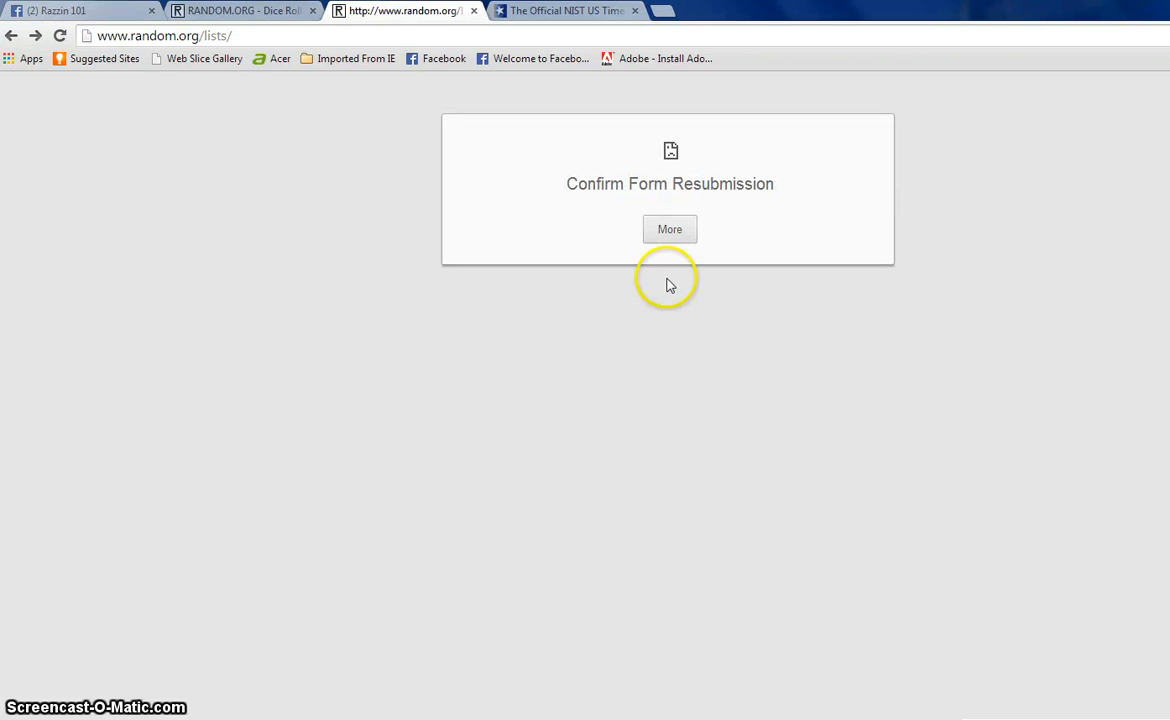
mouse_move(156, 12)
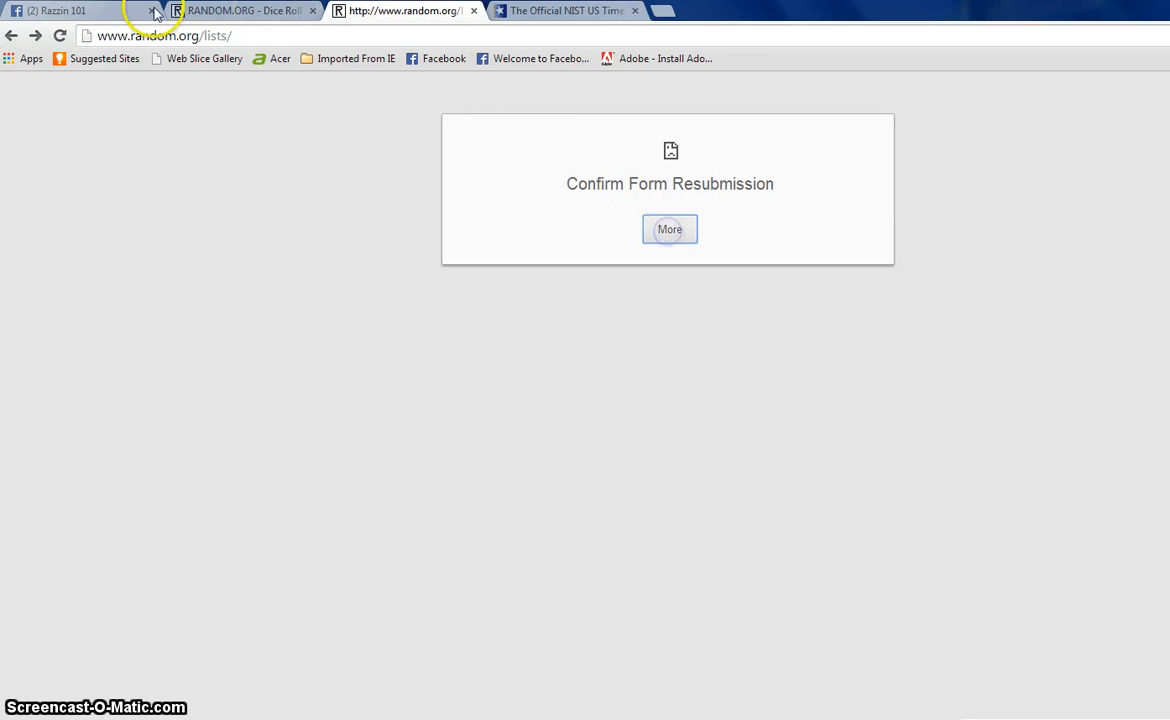
left_click(668, 228)
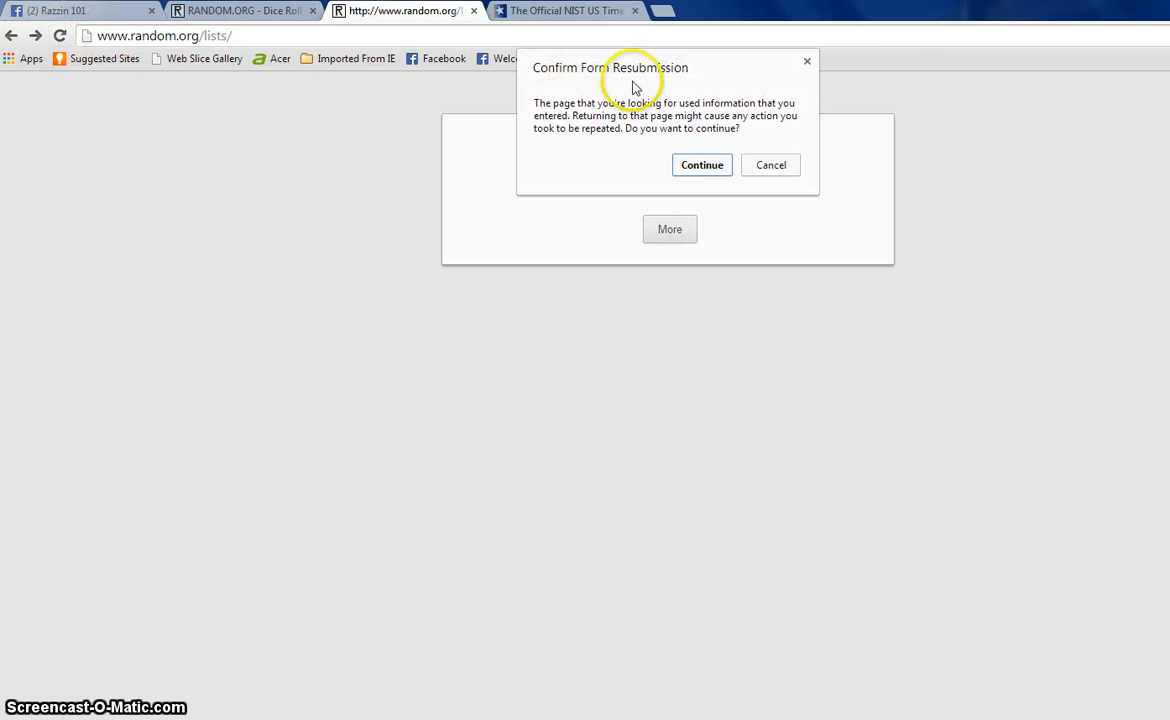
left_click(700, 164)
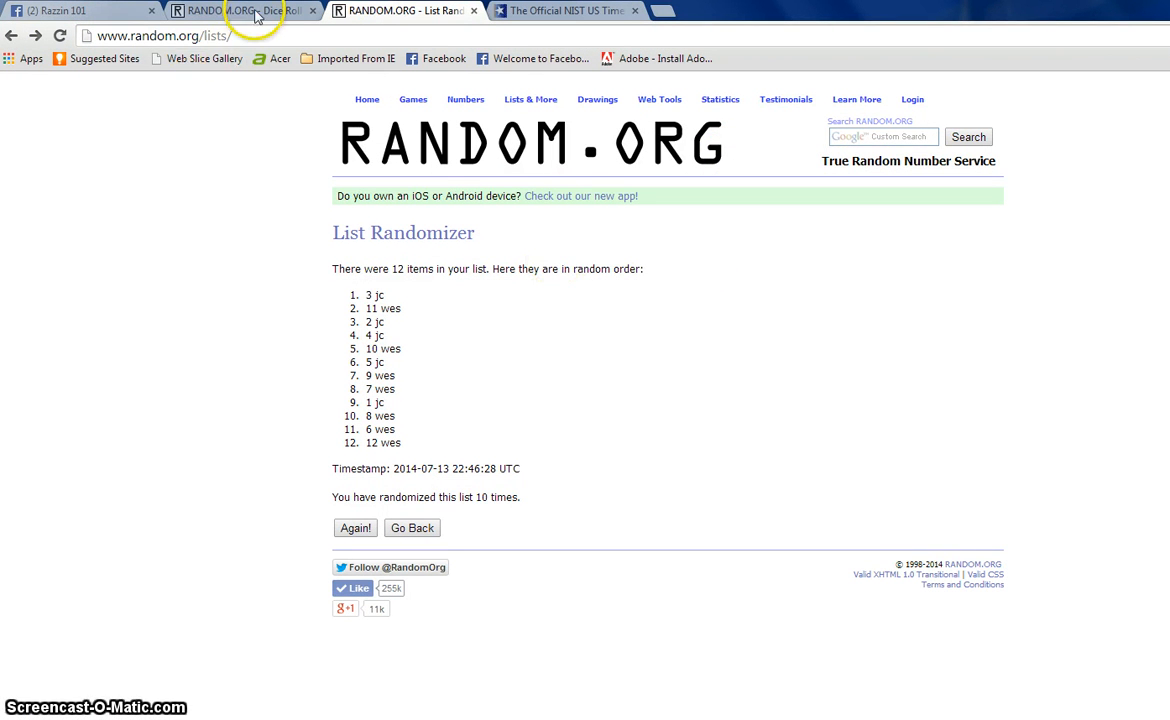
- Review the shuffled list and NIST time, finishing on the Dice Roller's 4 and 6 result
left_click(230, 12)
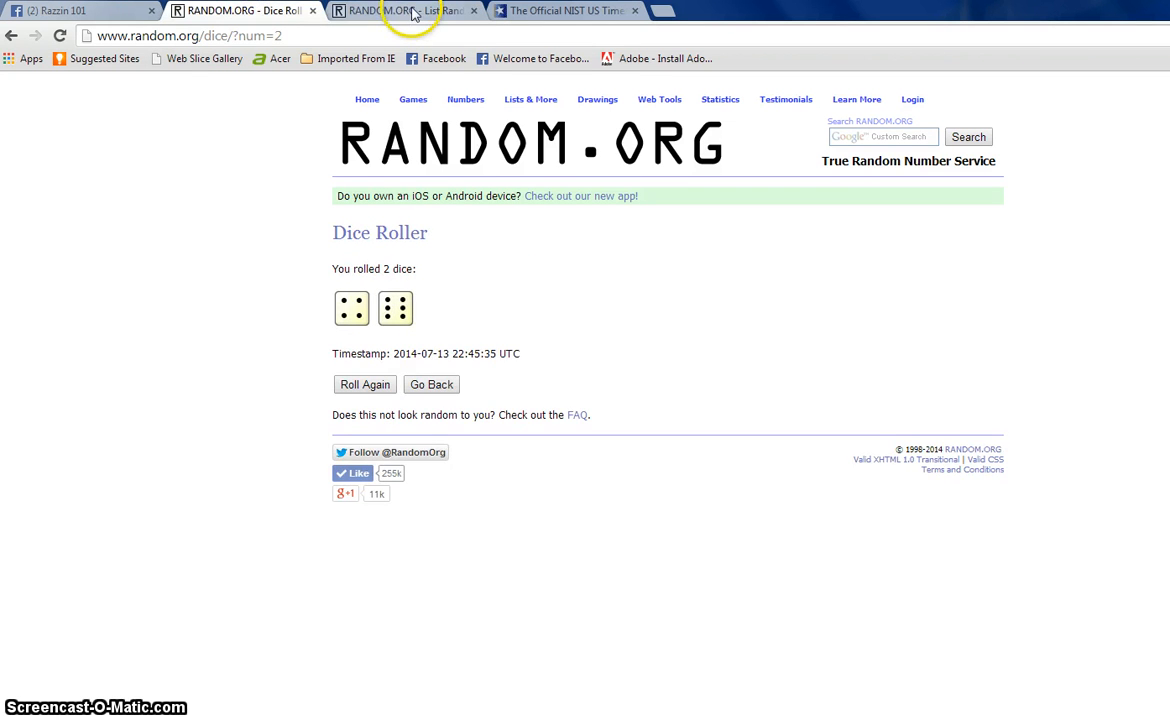
left_click(400, 12)
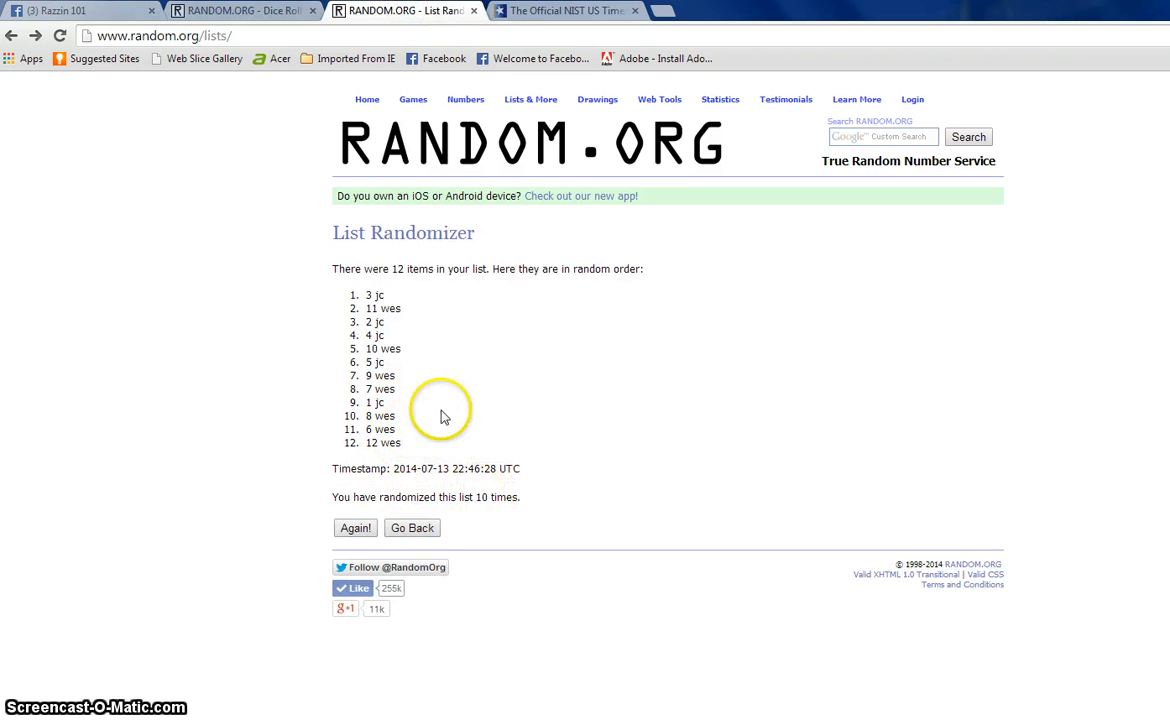
double_click(372, 294)
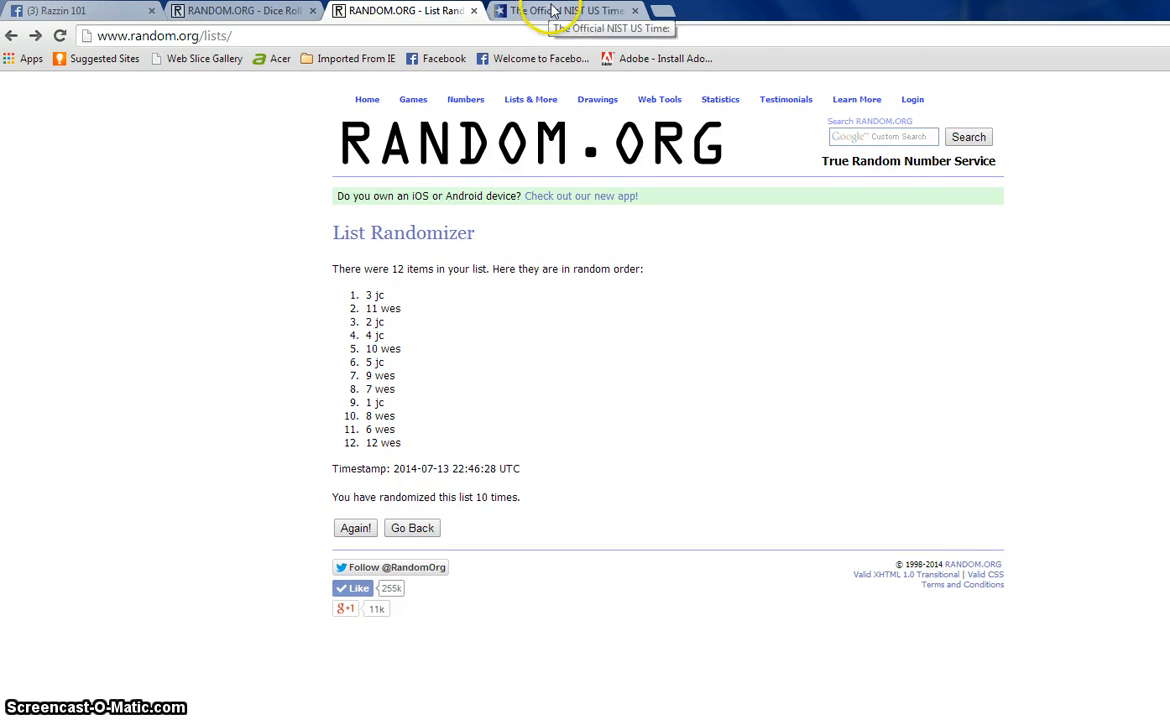
left_click(564, 10)
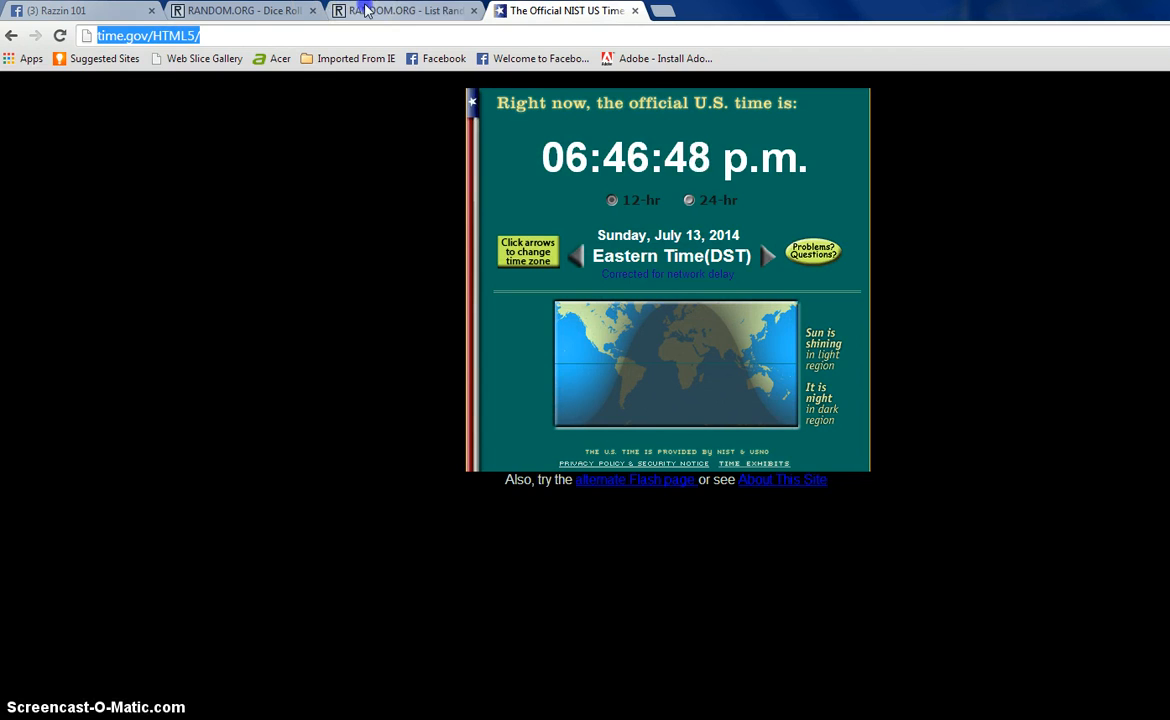
left_click(404, 12)
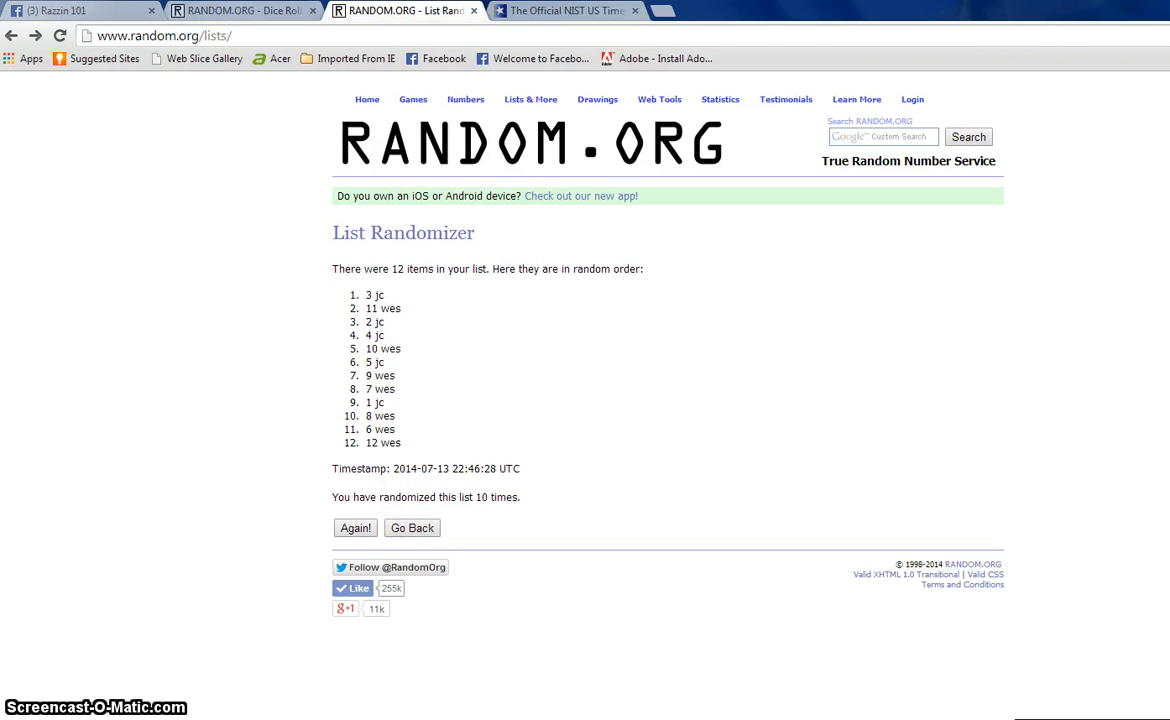
mouse_move(238, 12)
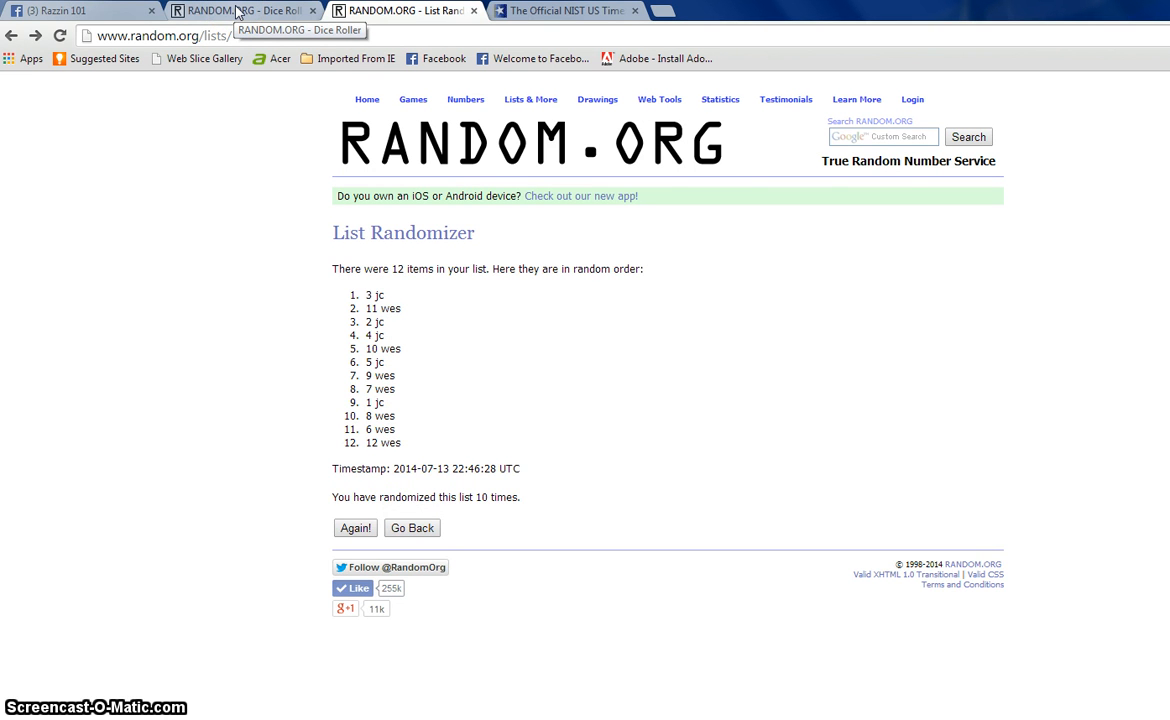
left_click(244, 12)
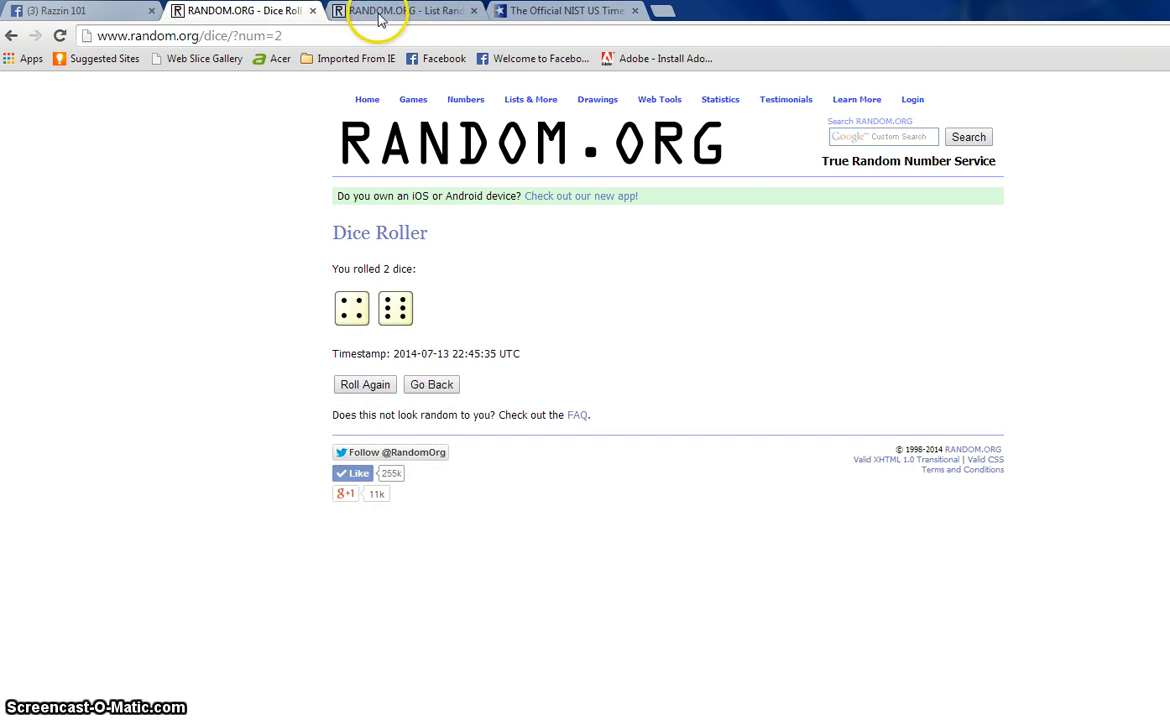